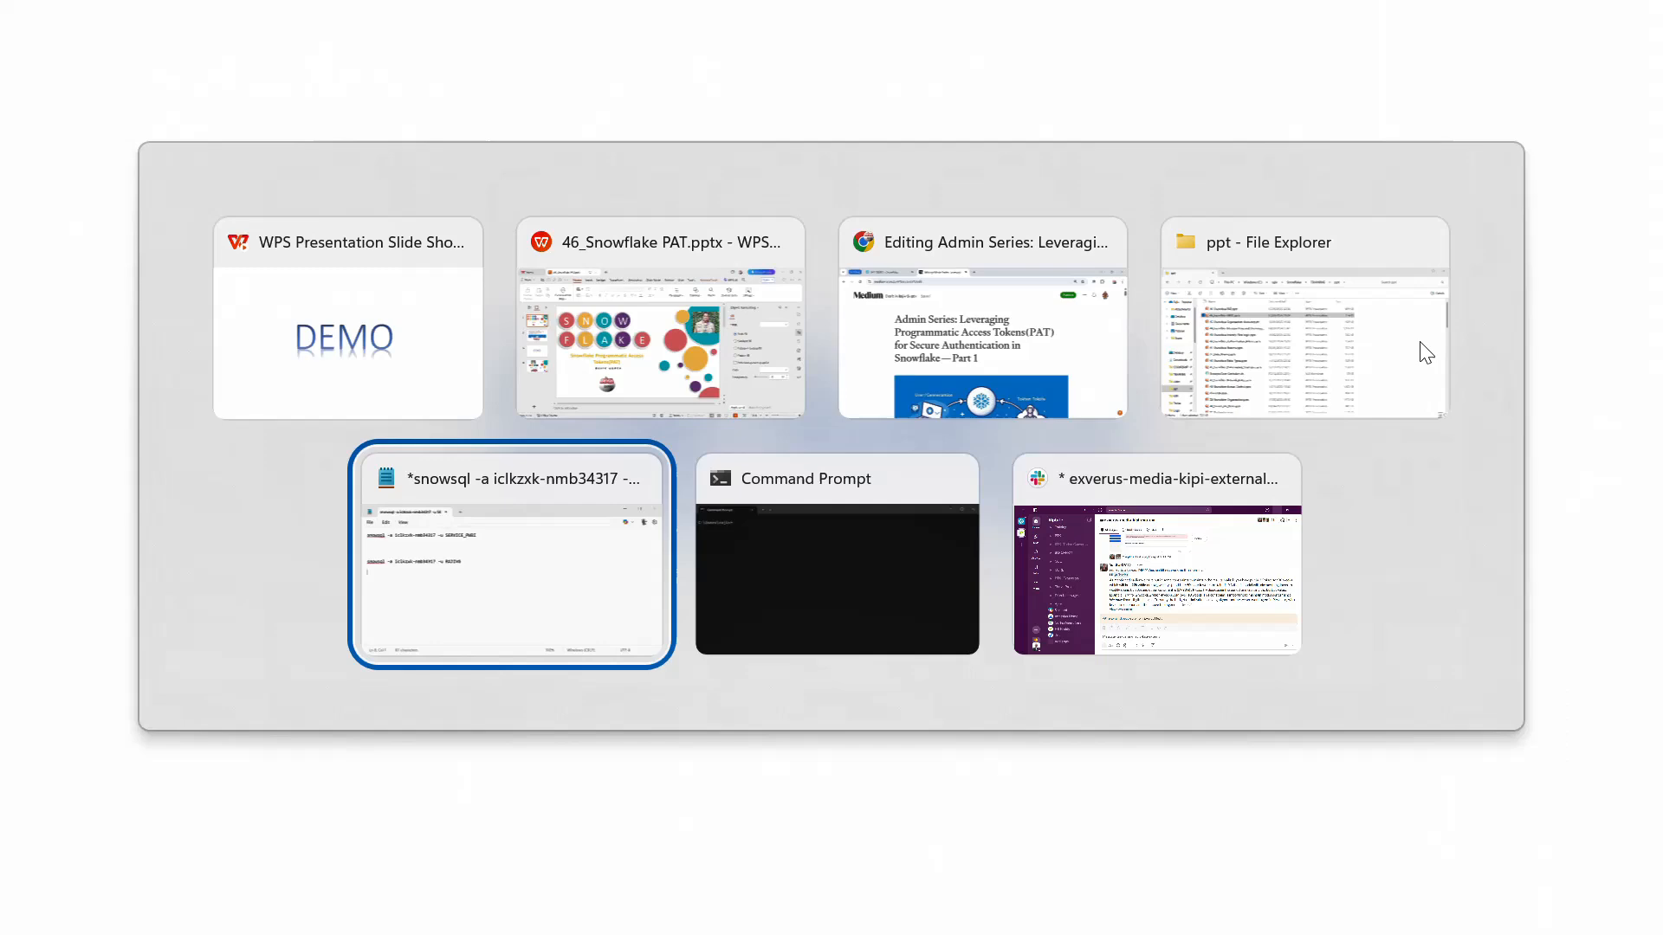
{"action": "mouse_move", "coordinate": [830, 551]}
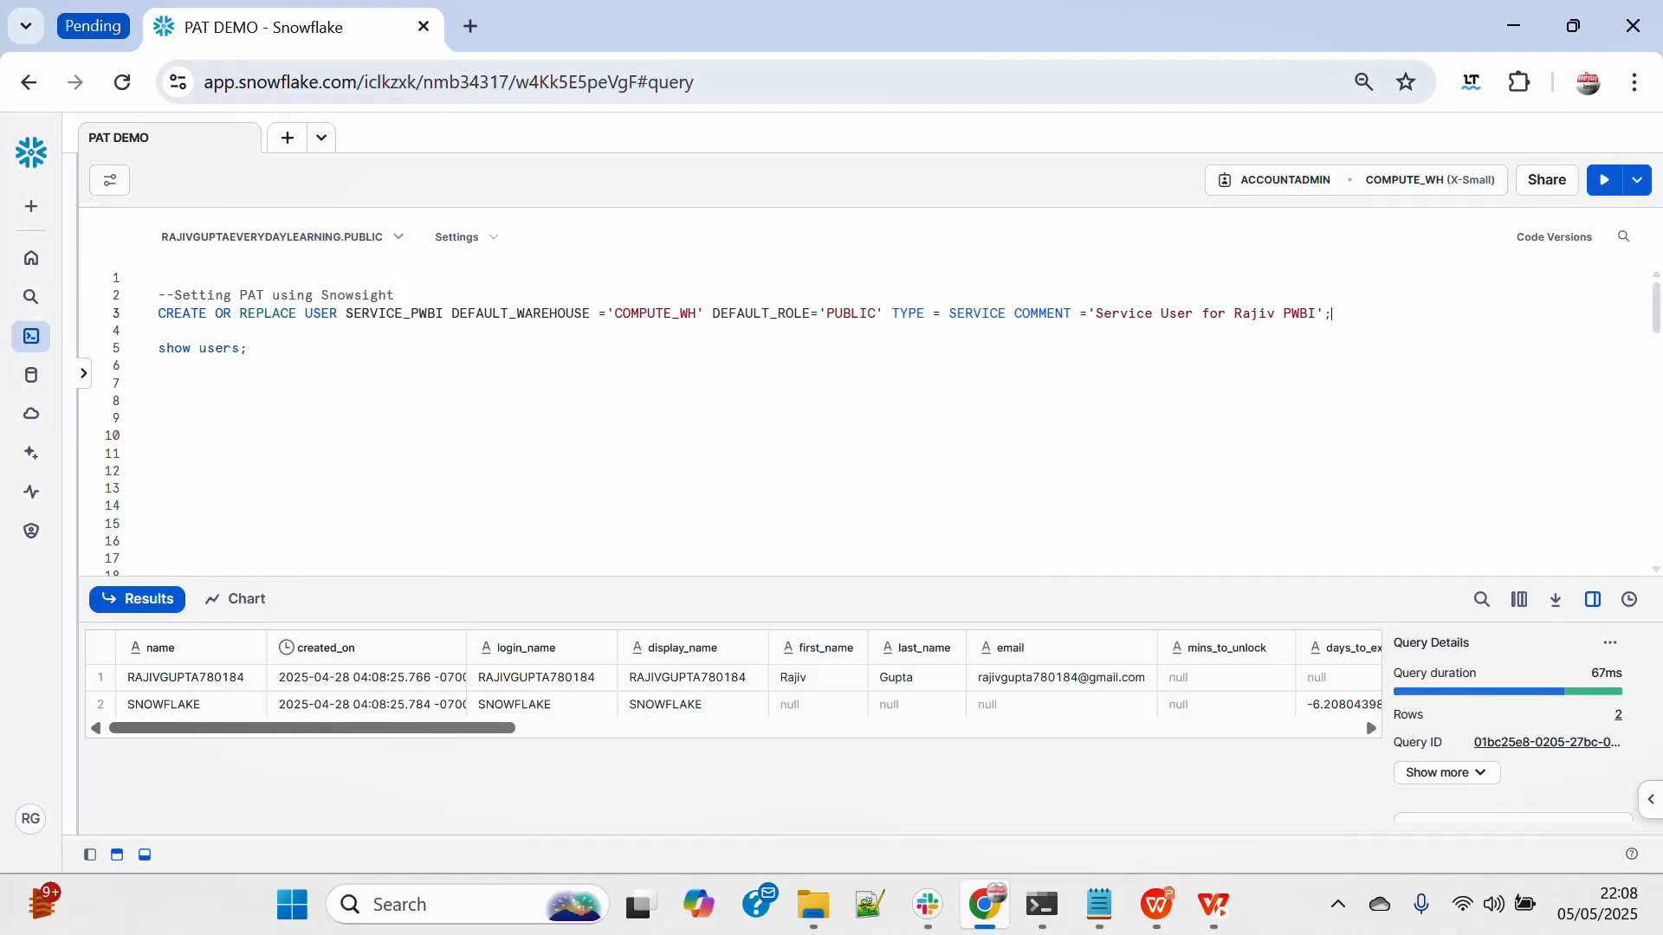
Run the CREATE OR REPLACE USER statement for service user SERVICE_PWBI with COMPUTE_WH and PUBLIC defaults.
{"action": "triple_click", "coordinate": [742, 313]}
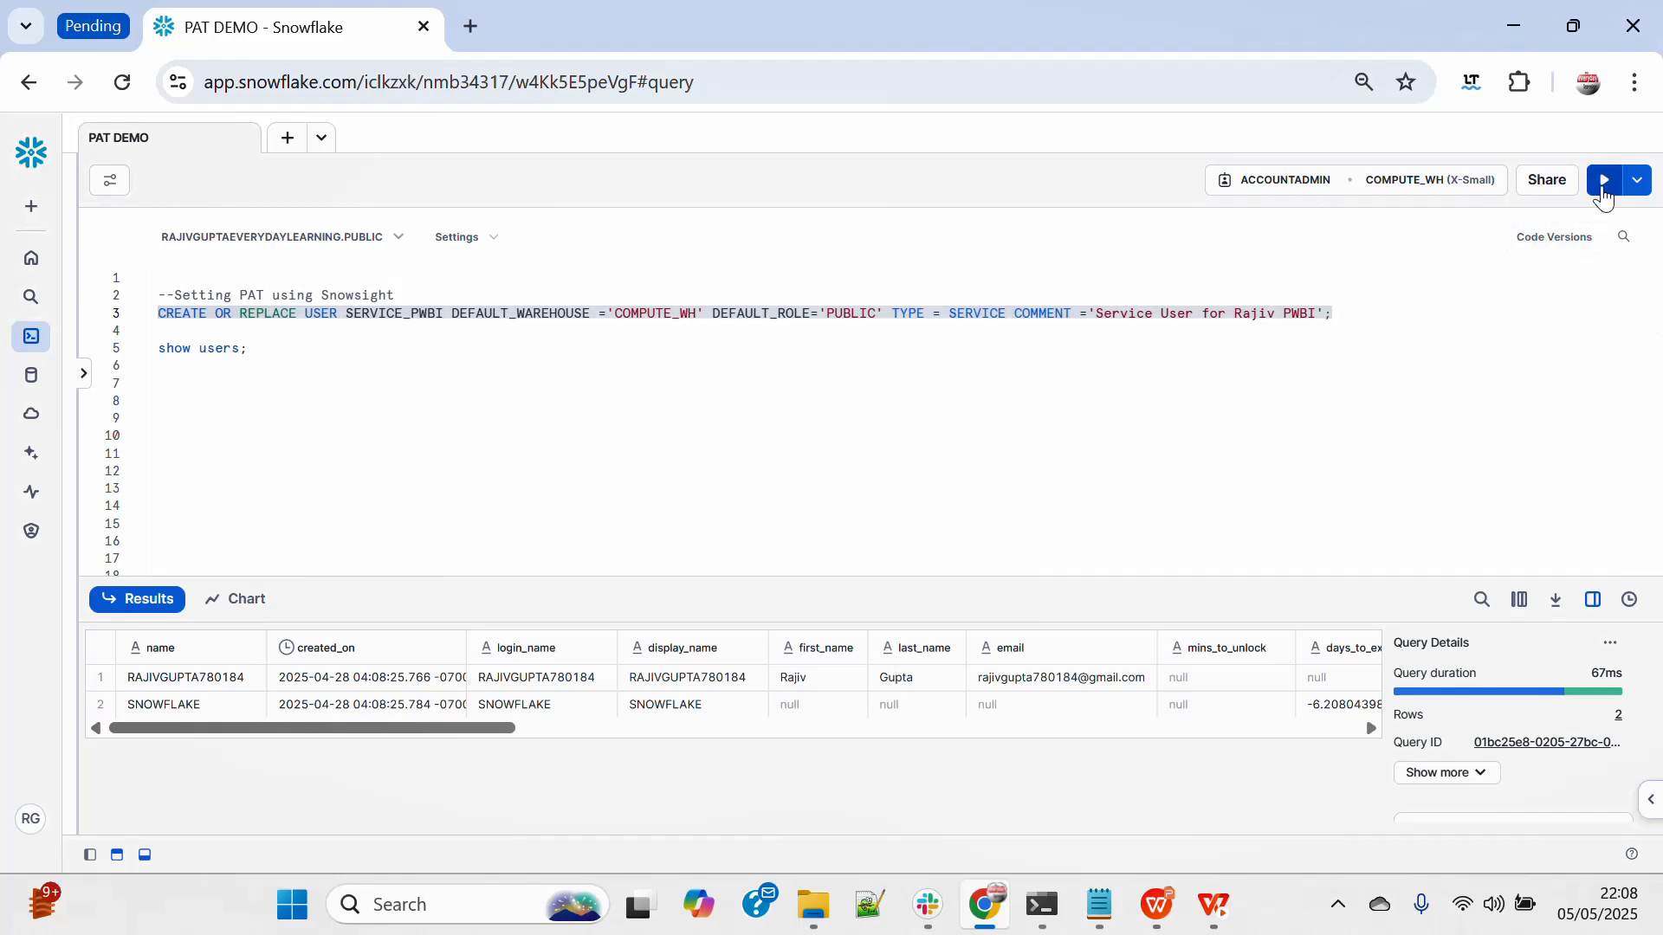
{"action": "left_click", "coordinate": [1602, 179]}
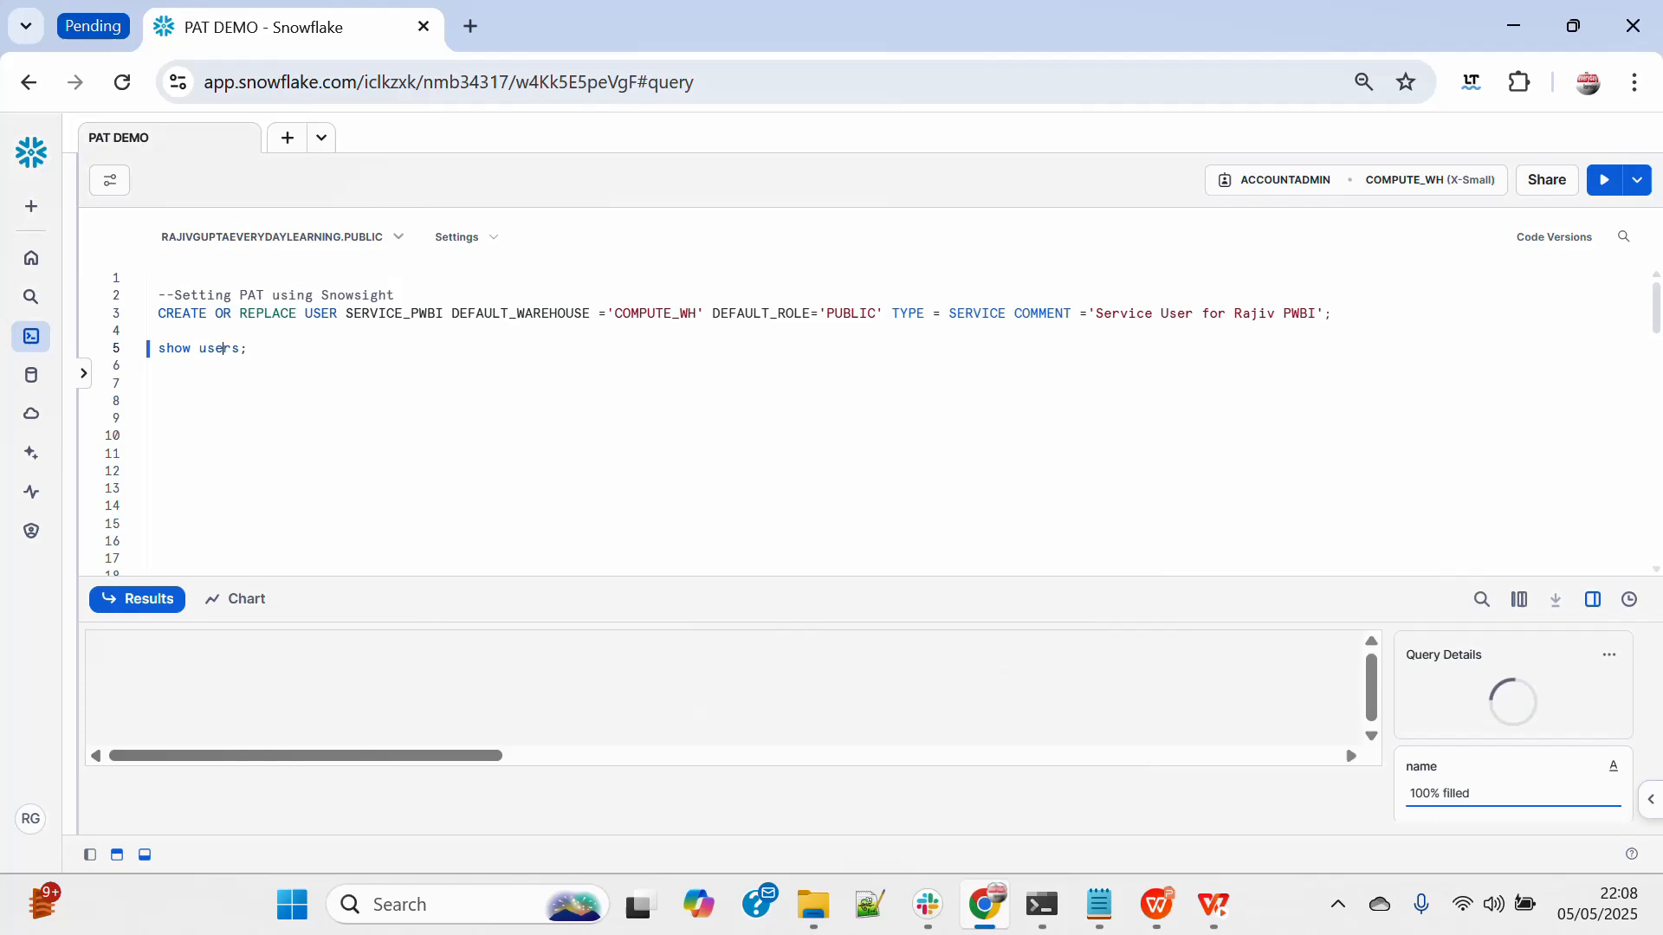
Run SHOW USERS and inspect the SERVICE_PWBI row to confirm its type is SERVICE.
{"action": "left_click", "coordinate": [1603, 179]}
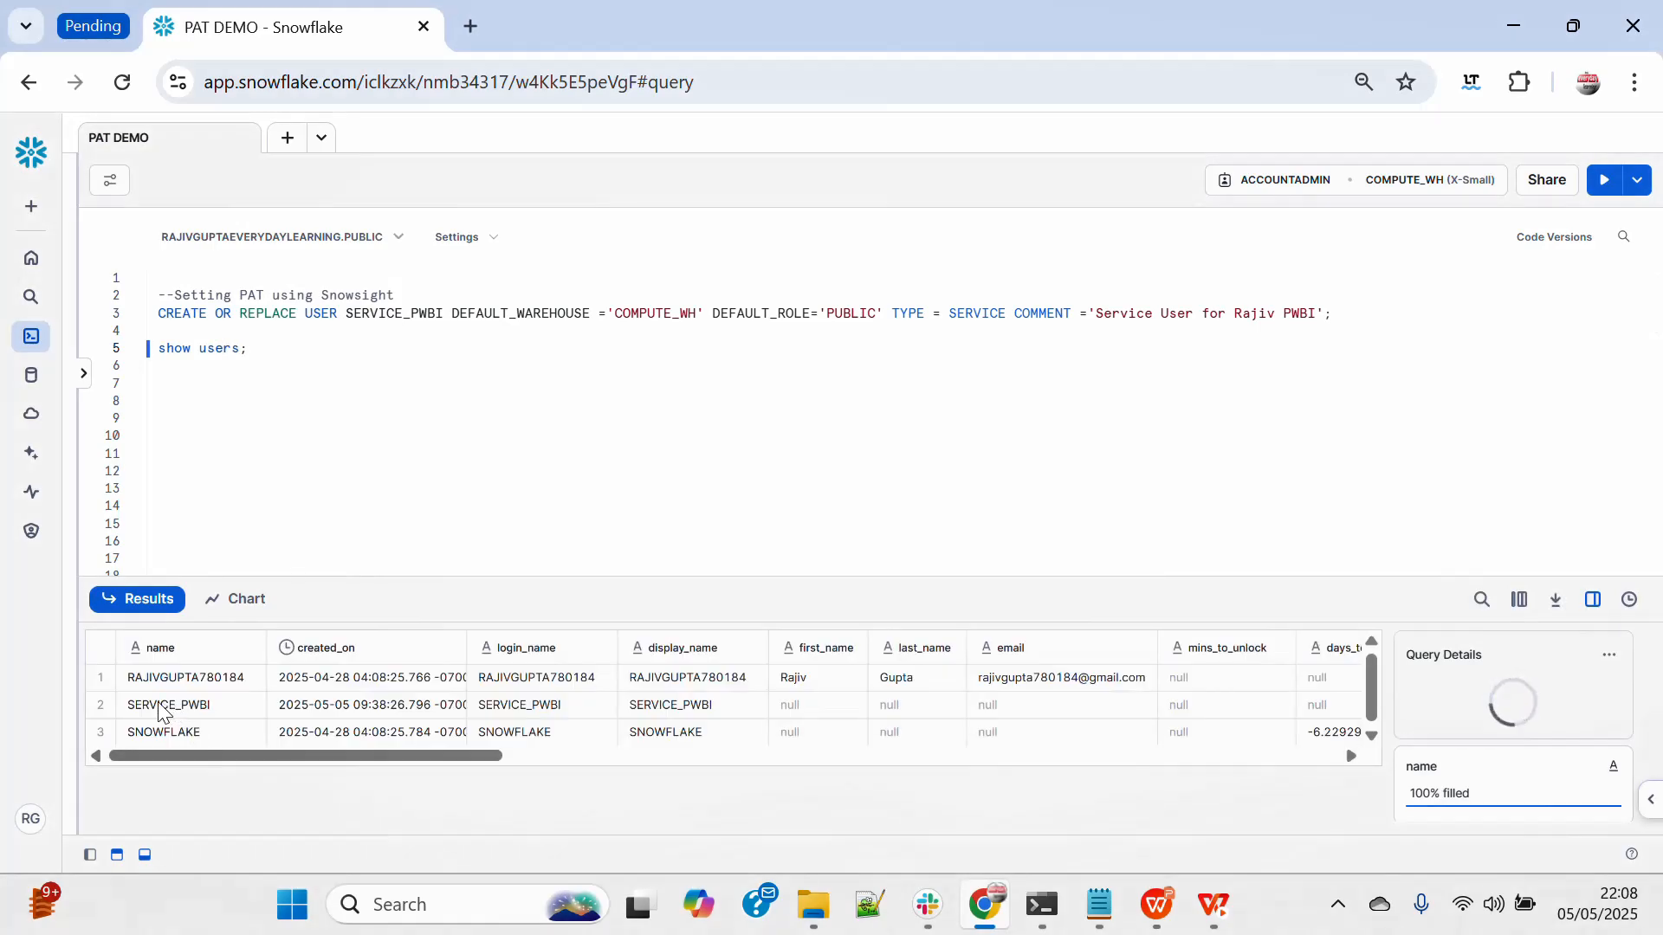
{"action": "left_click", "coordinate": [167, 704]}
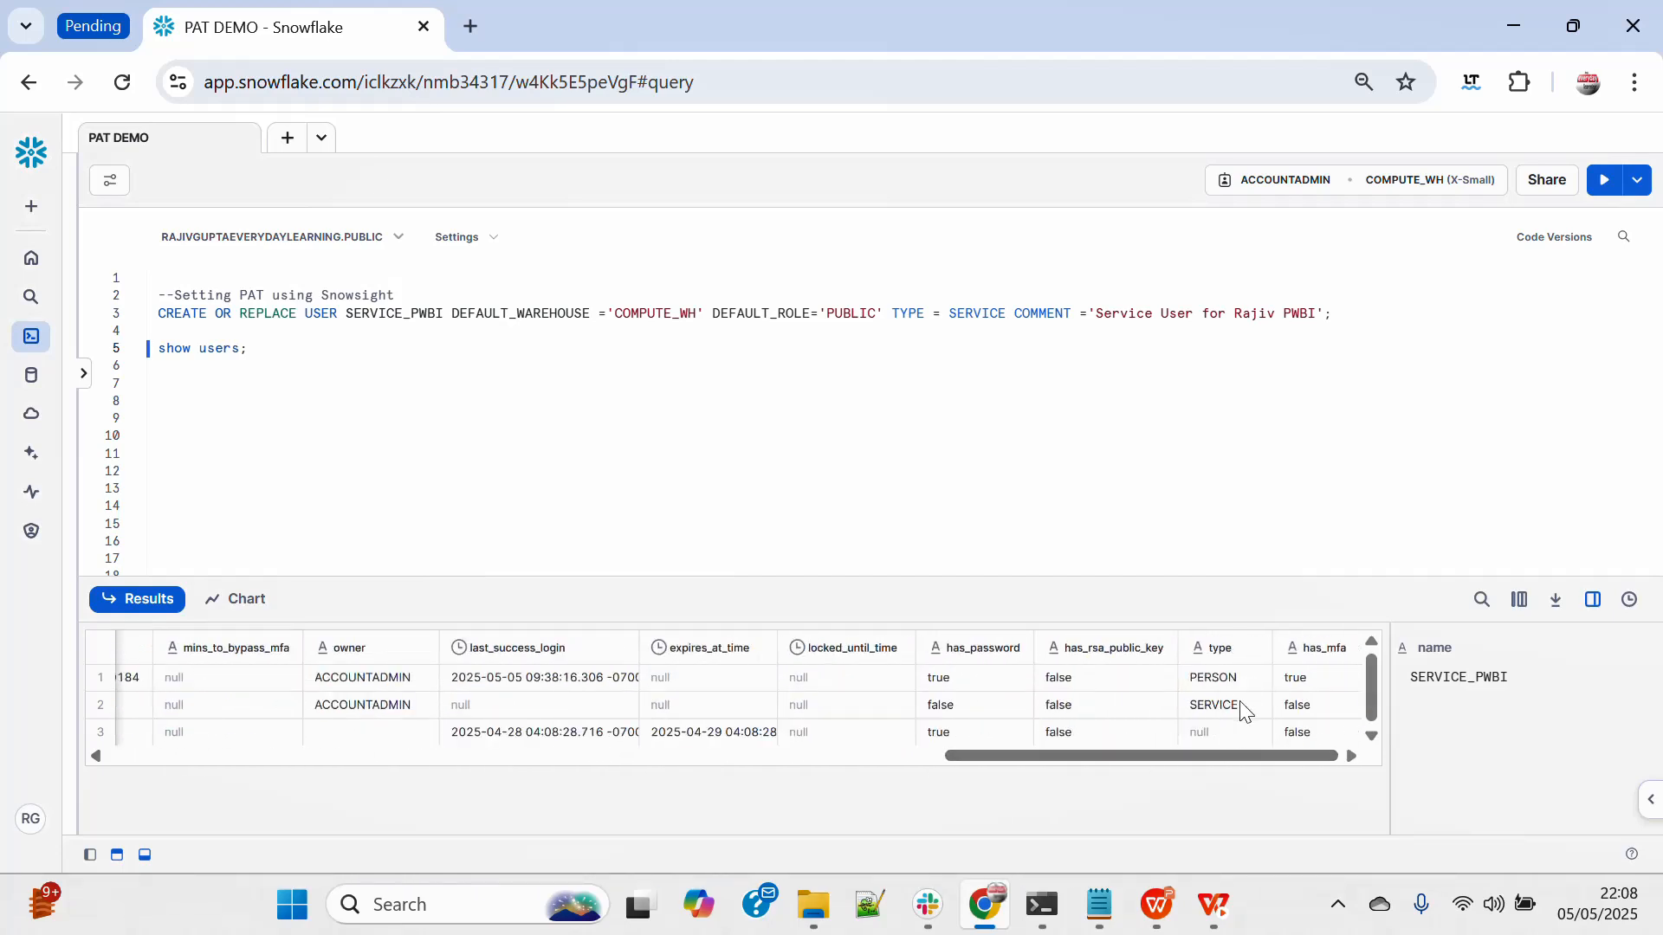
{"action": "left_click", "coordinate": [939, 705]}
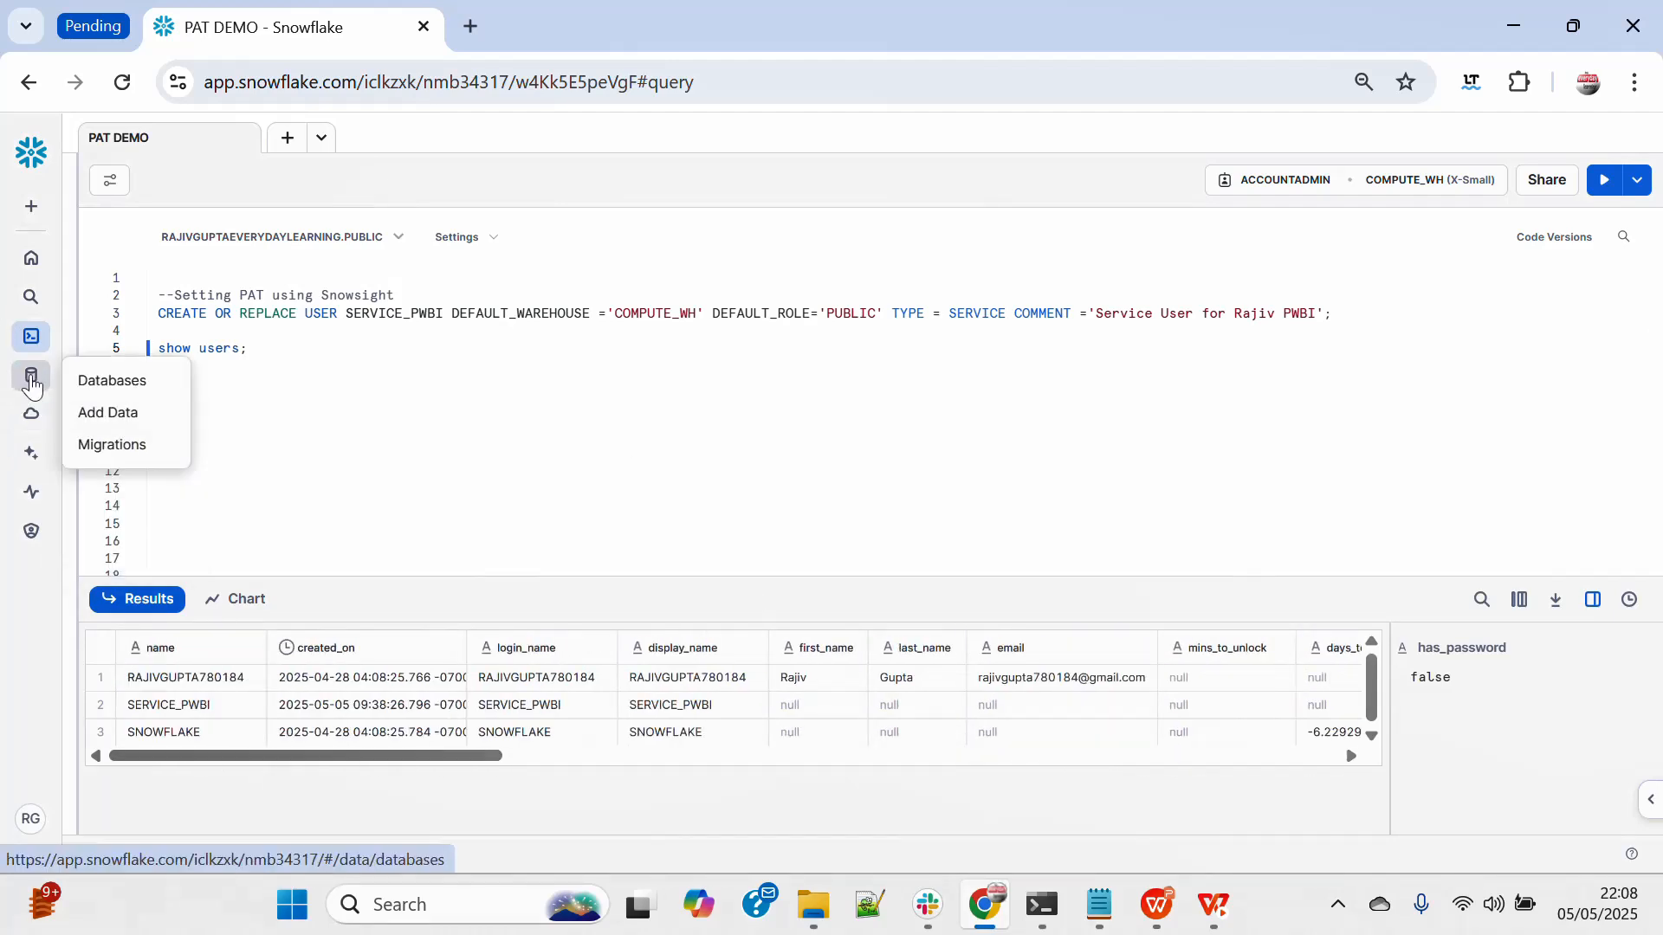
Open SERVICE_PWBI's details under Users & Roles, review its access tokens, then open Security settings.
{"action": "left_click", "coordinate": [31, 415]}
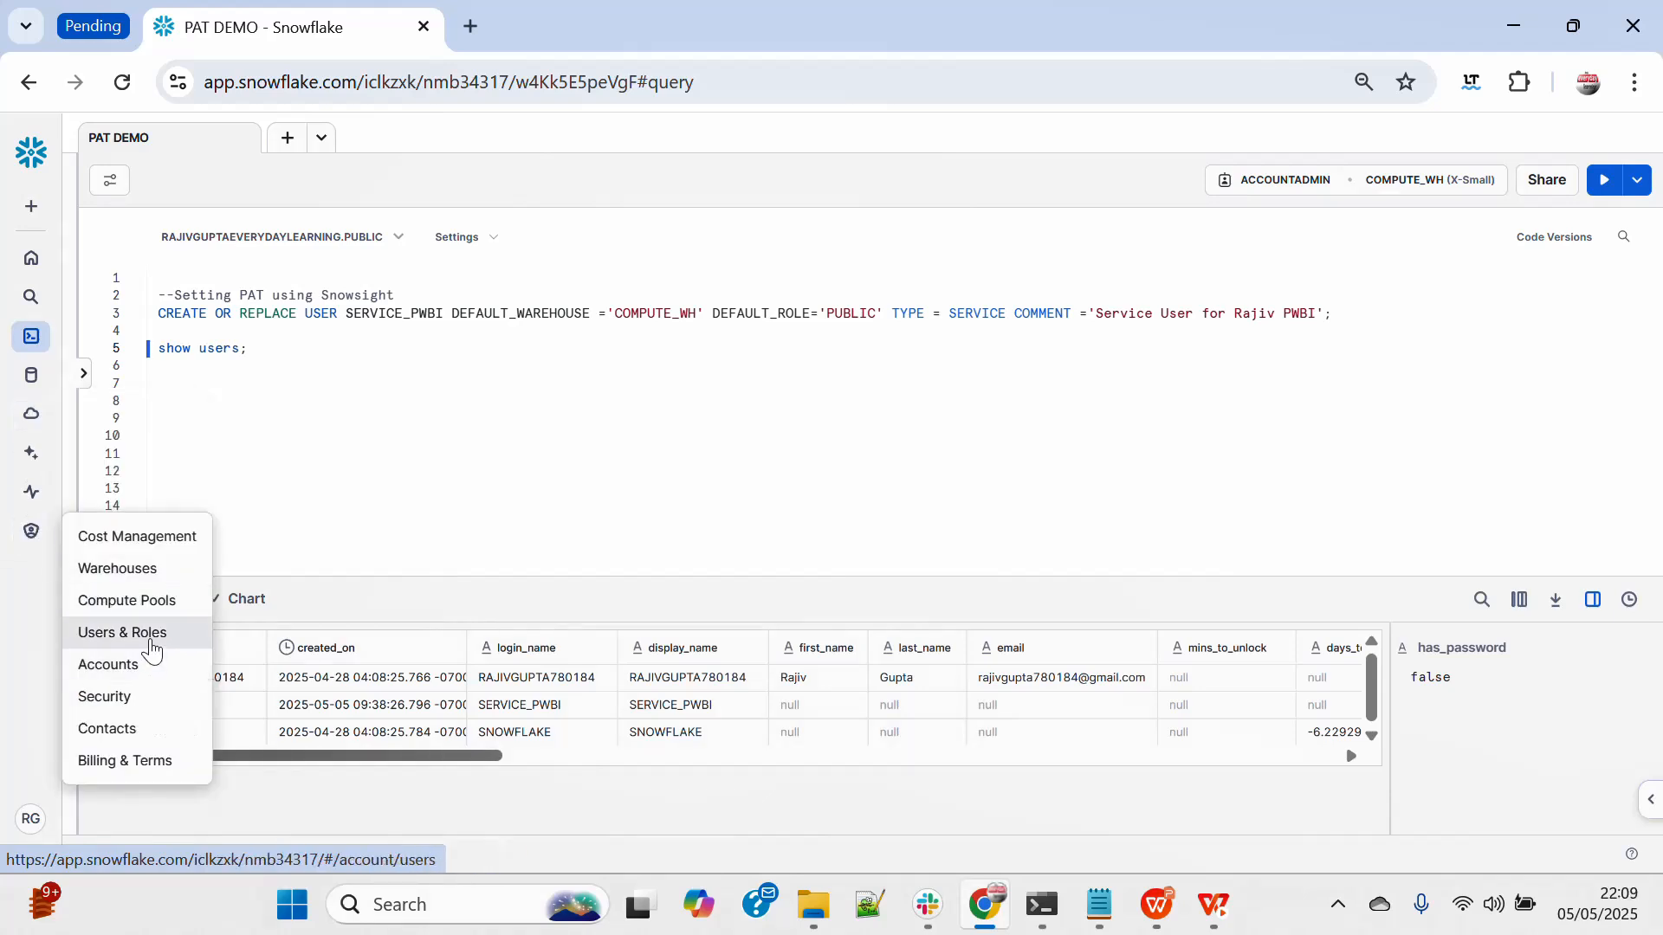
{"action": "left_click", "coordinate": [121, 632]}
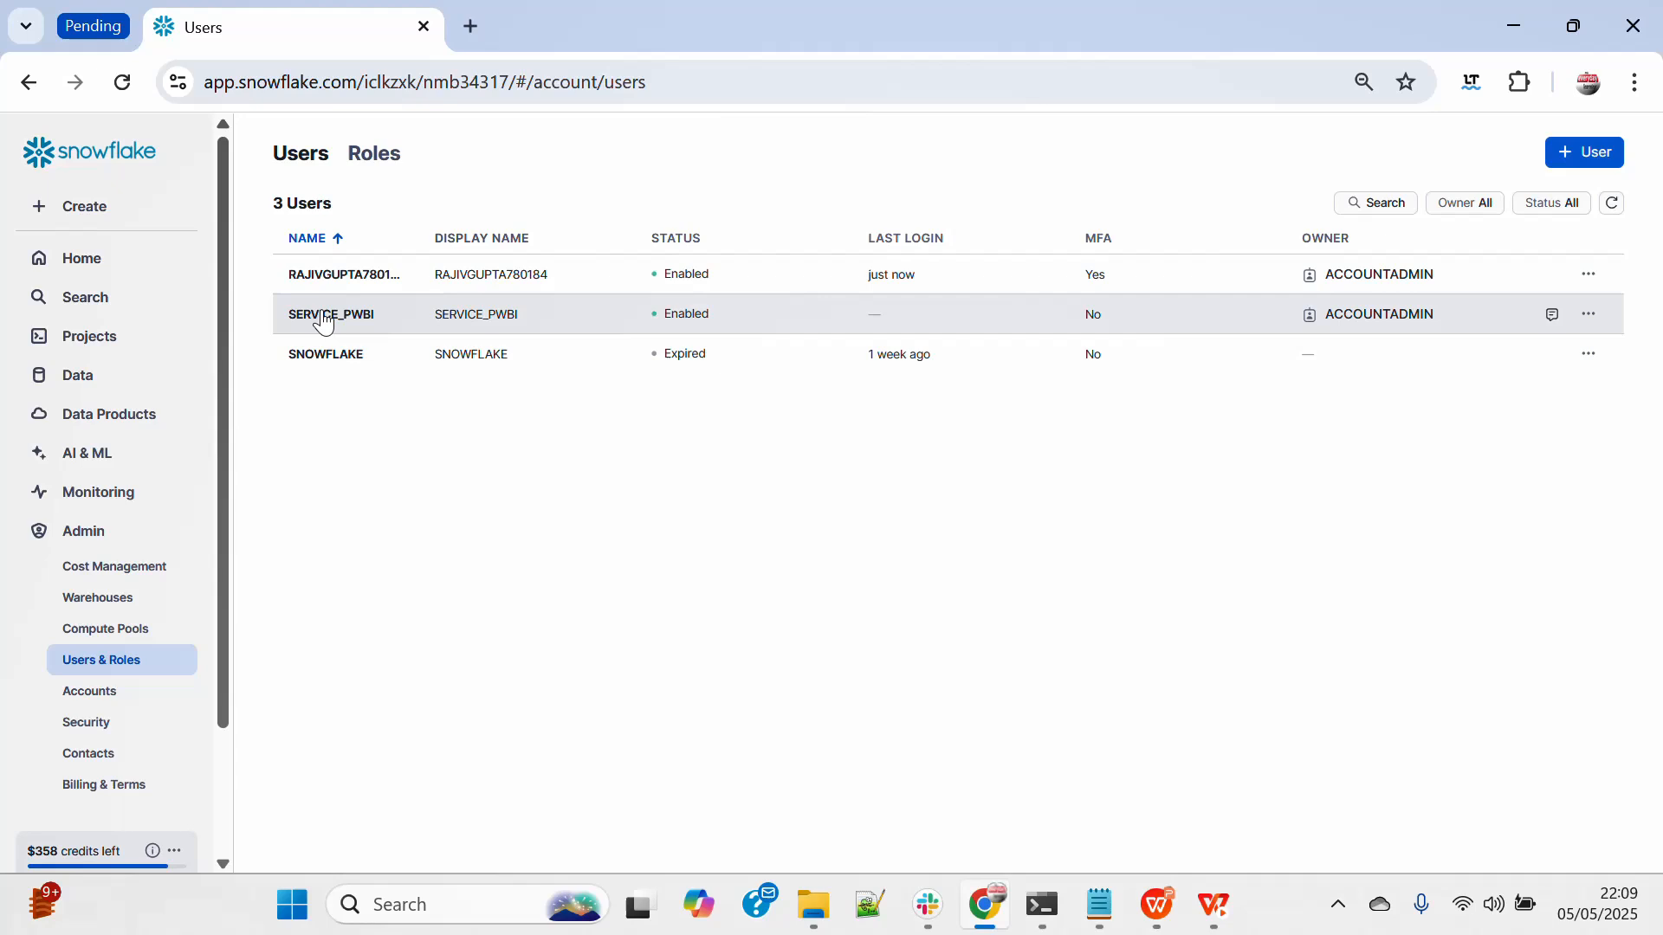
{"action": "left_click", "coordinate": [331, 313]}
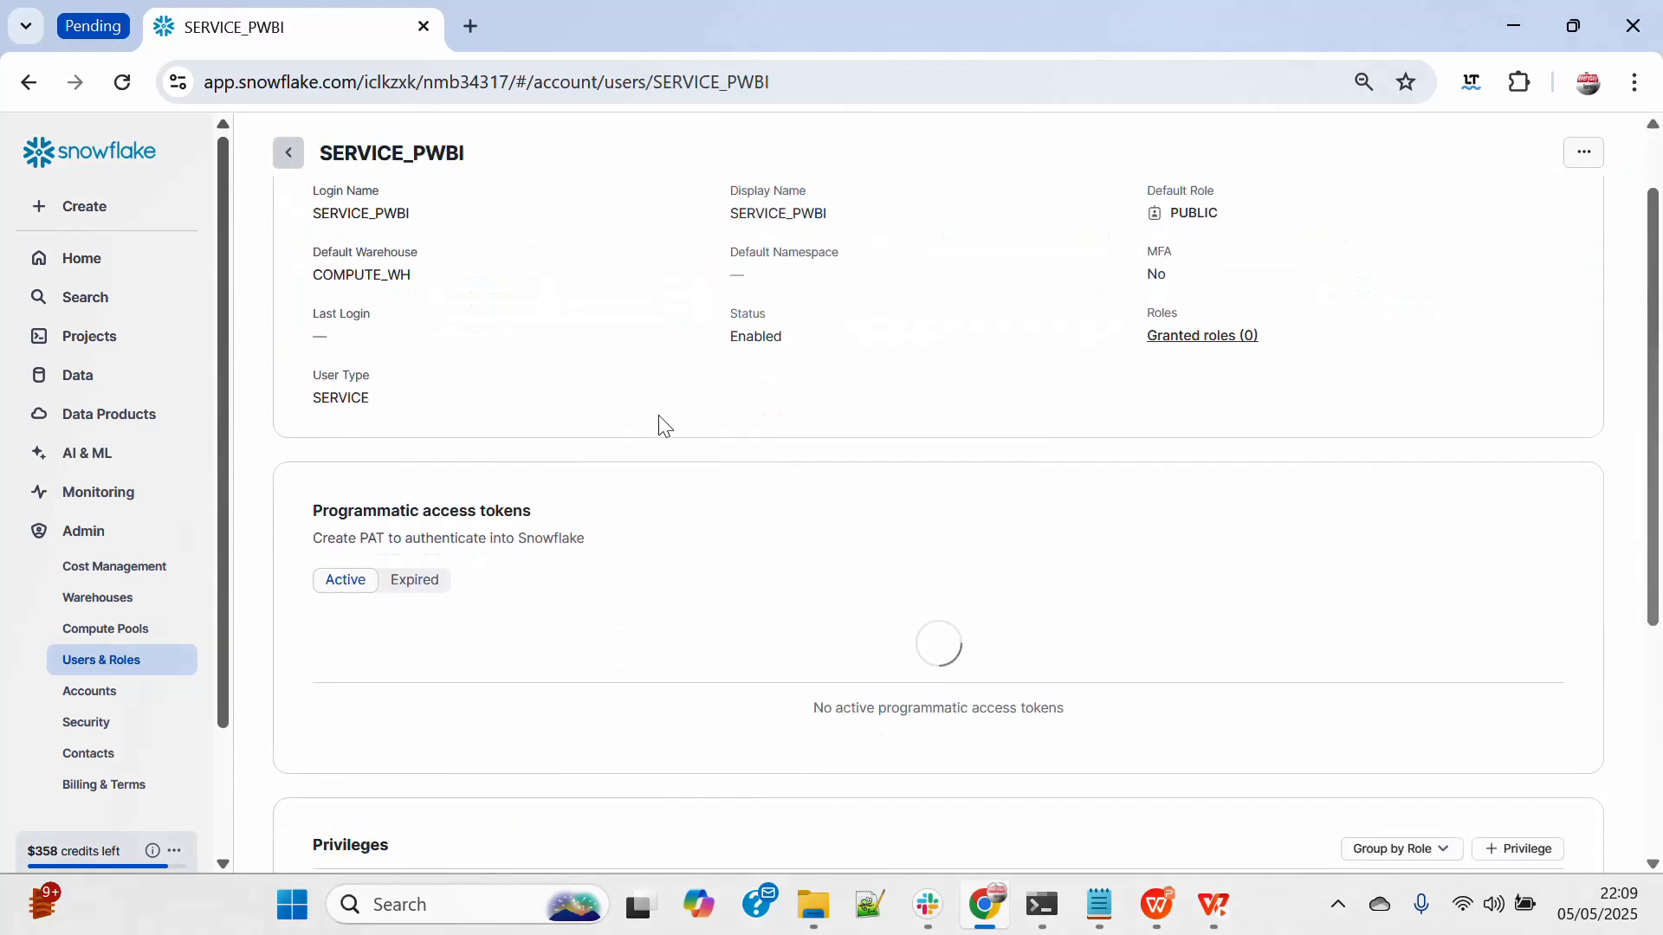
{"action": "scroll", "scroll_direction": "down", "scroll_amount": 3}
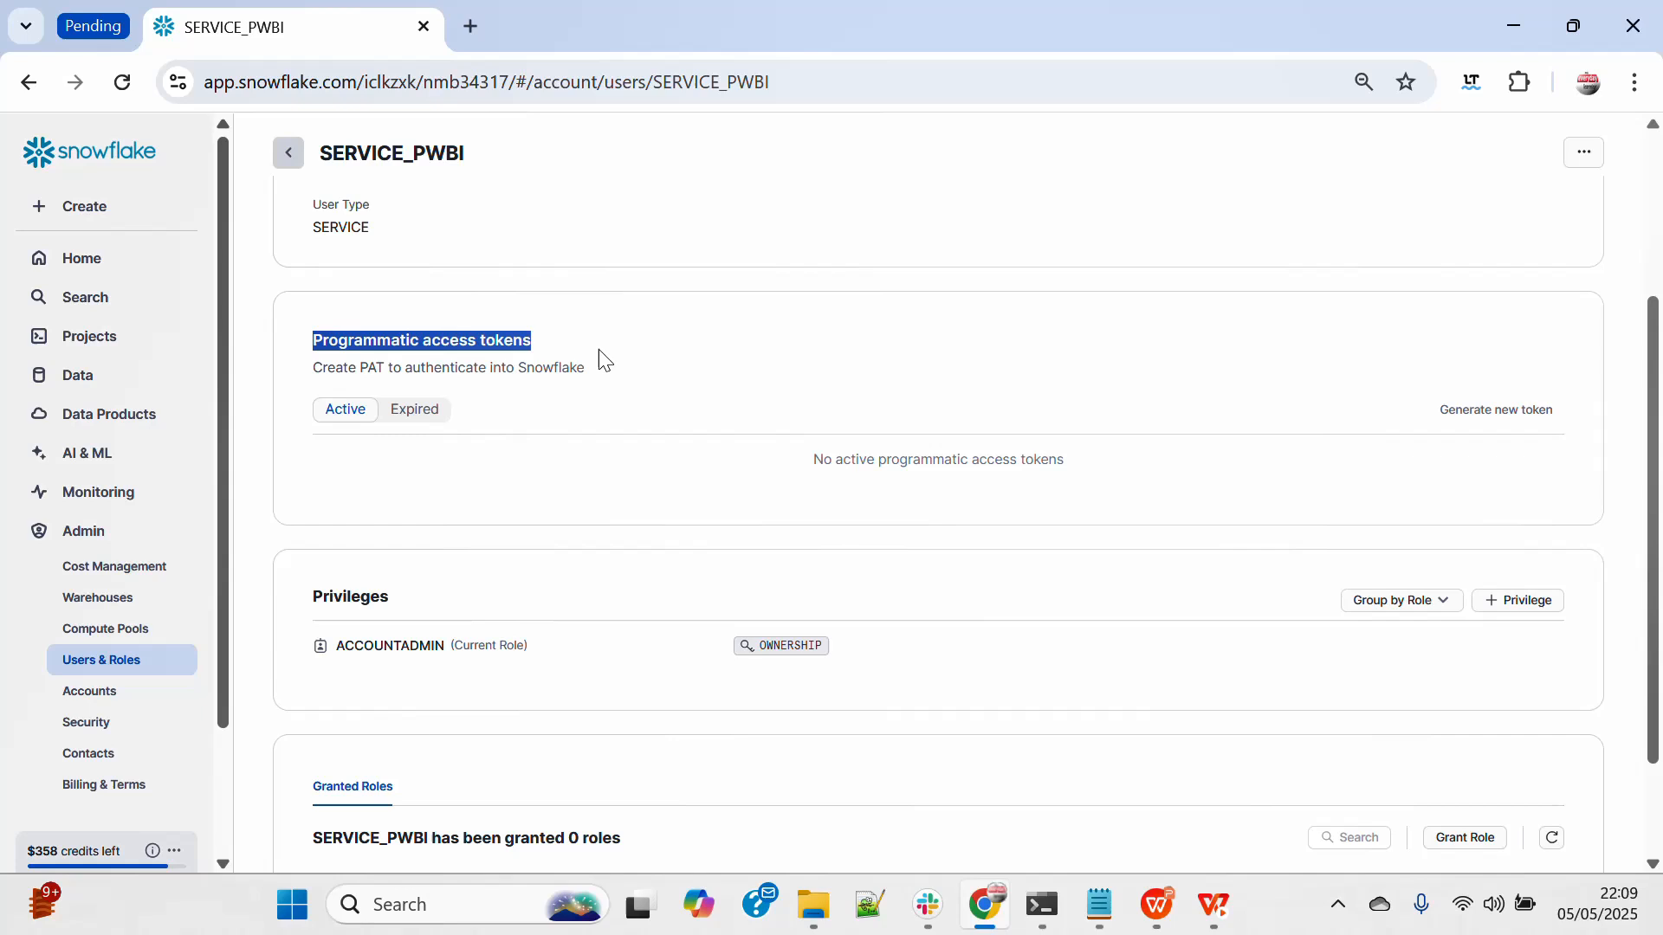
{"action": "mouse_move", "coordinate": [1495, 411]}
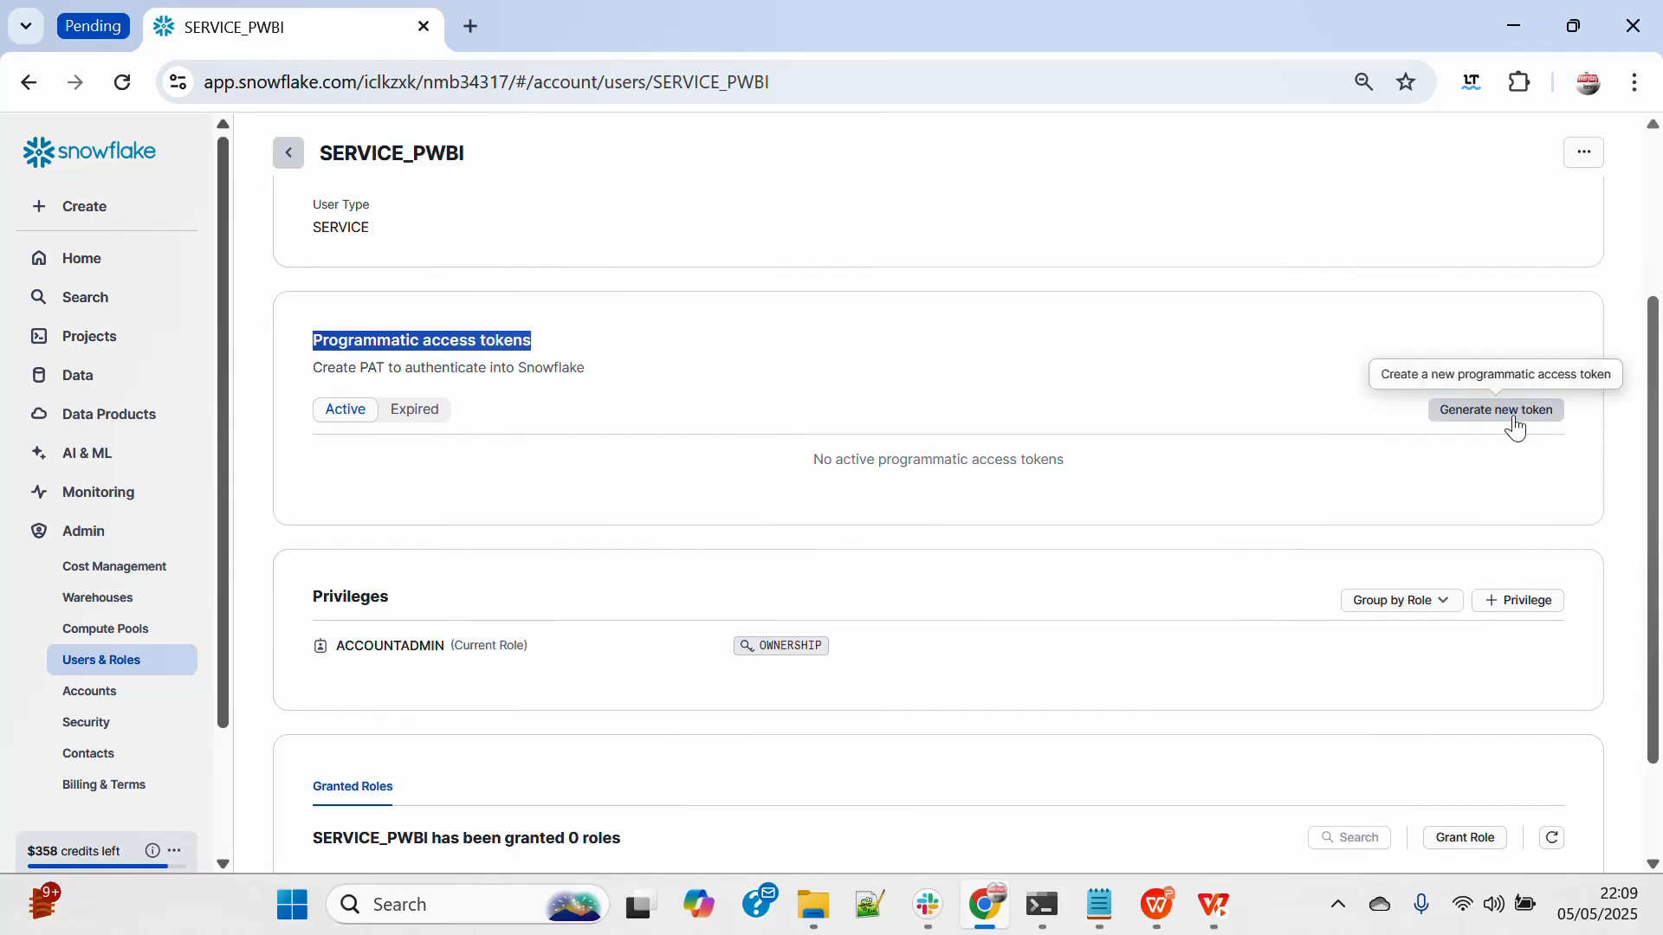
{"action": "mouse_move", "coordinate": [1511, 434]}
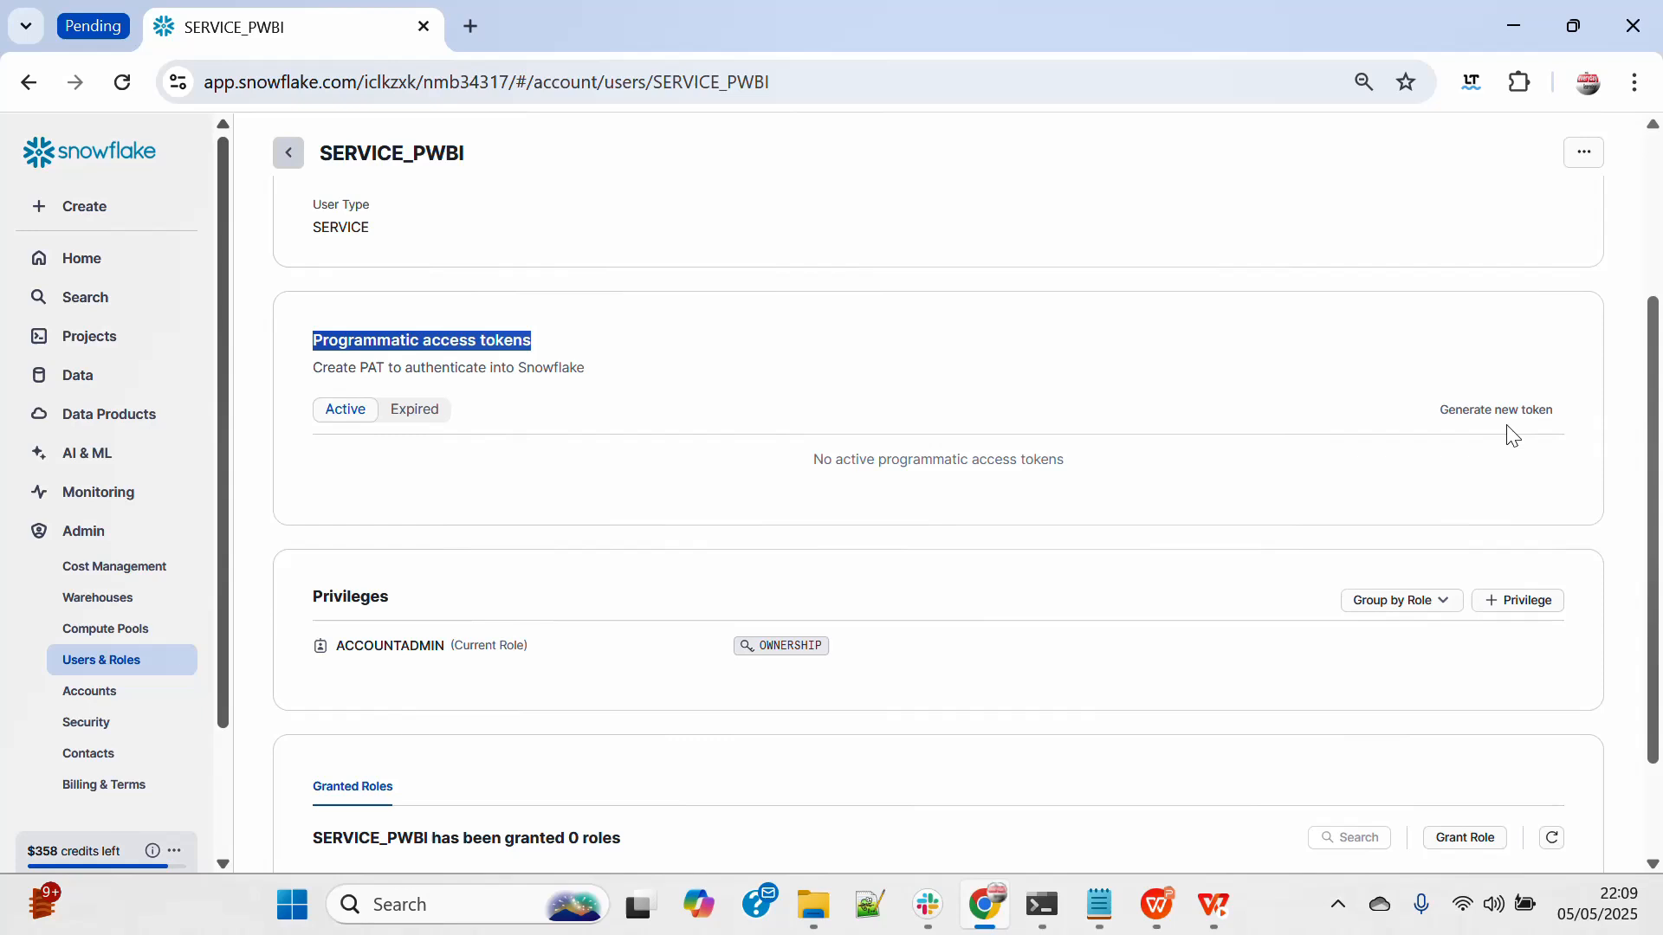
{"action": "mouse_move", "coordinate": [82, 530]}
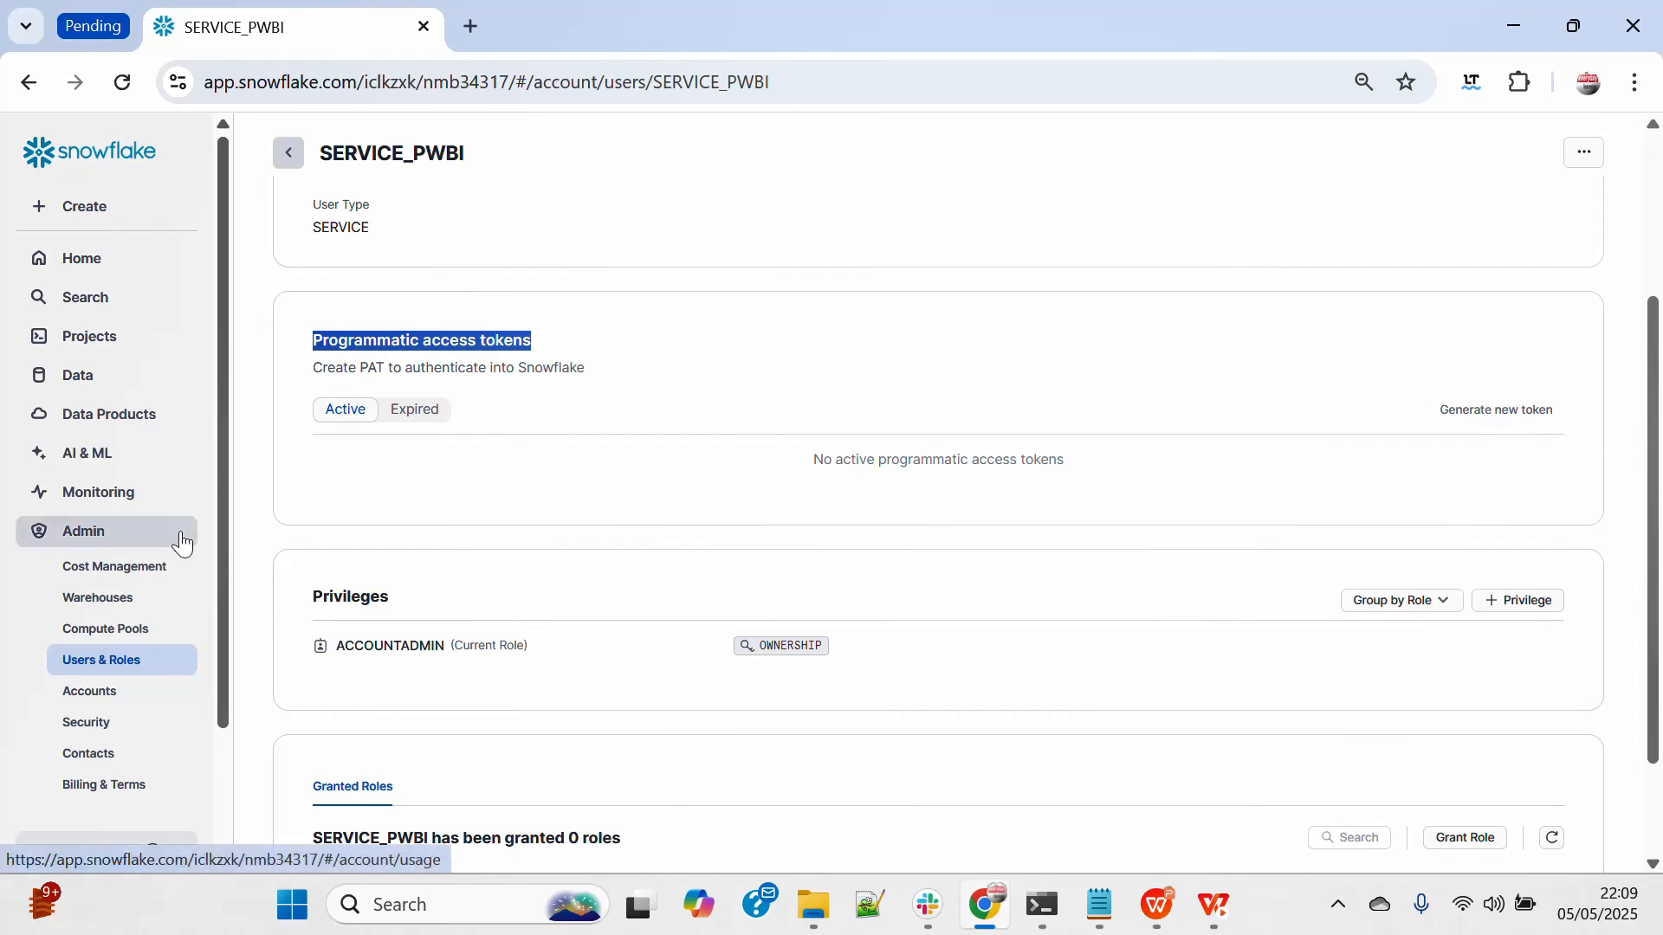
{"action": "left_click", "coordinate": [86, 723]}
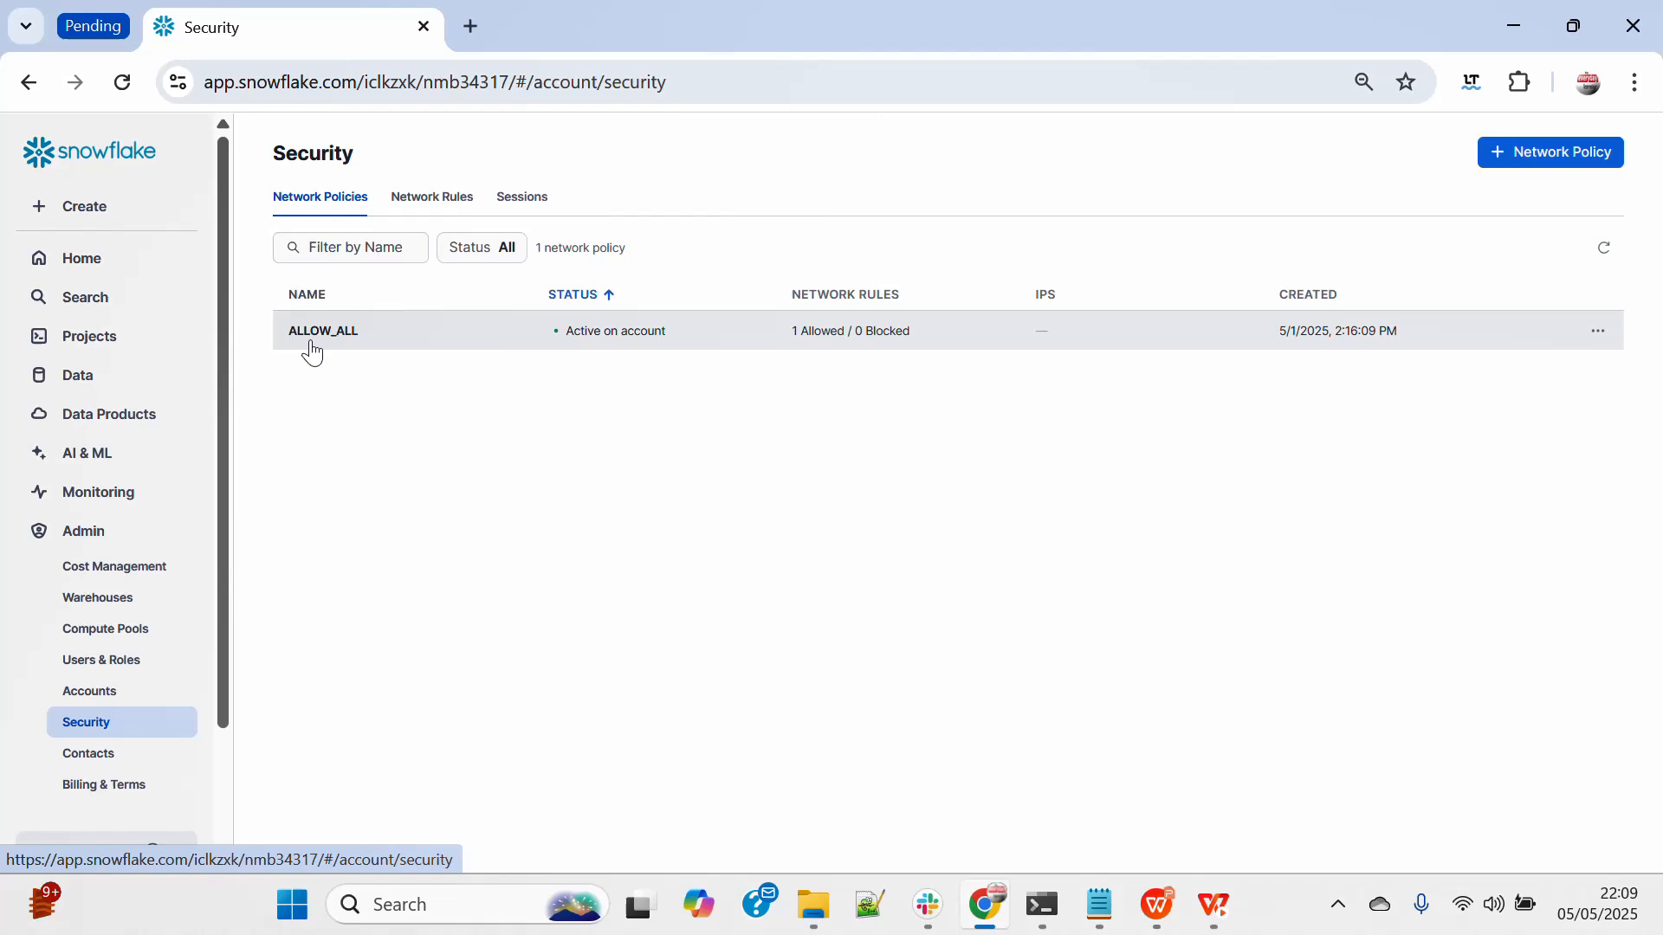
{"action": "mouse_move", "coordinate": [358, 350]}
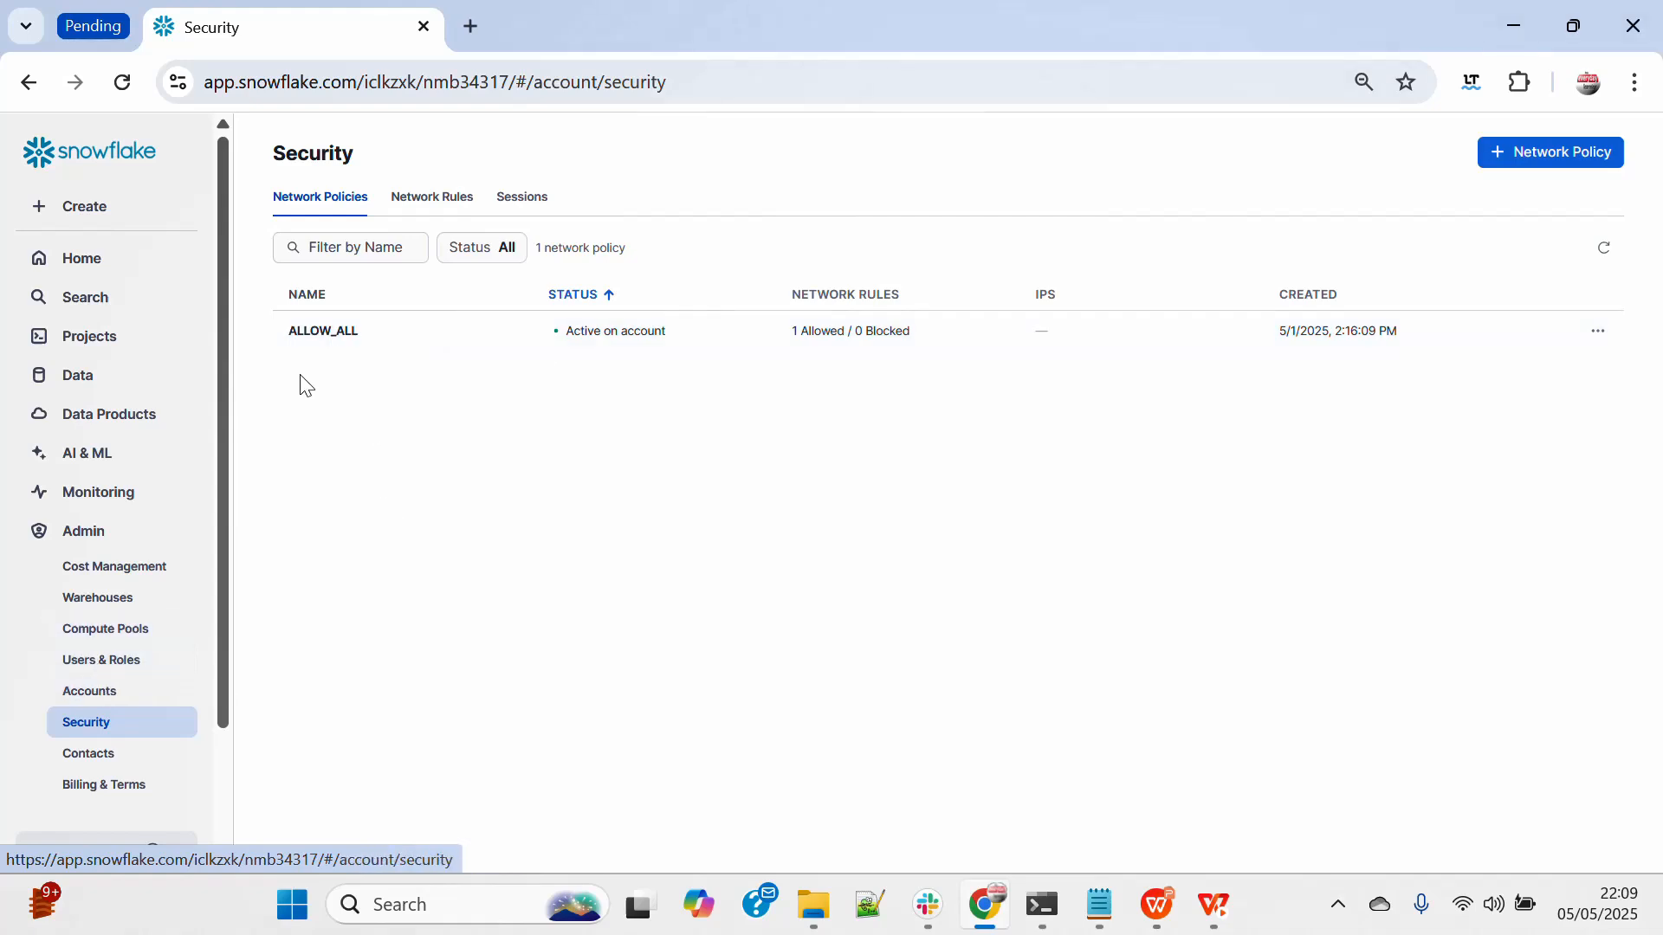
{"action": "mouse_move", "coordinate": [157, 814]}
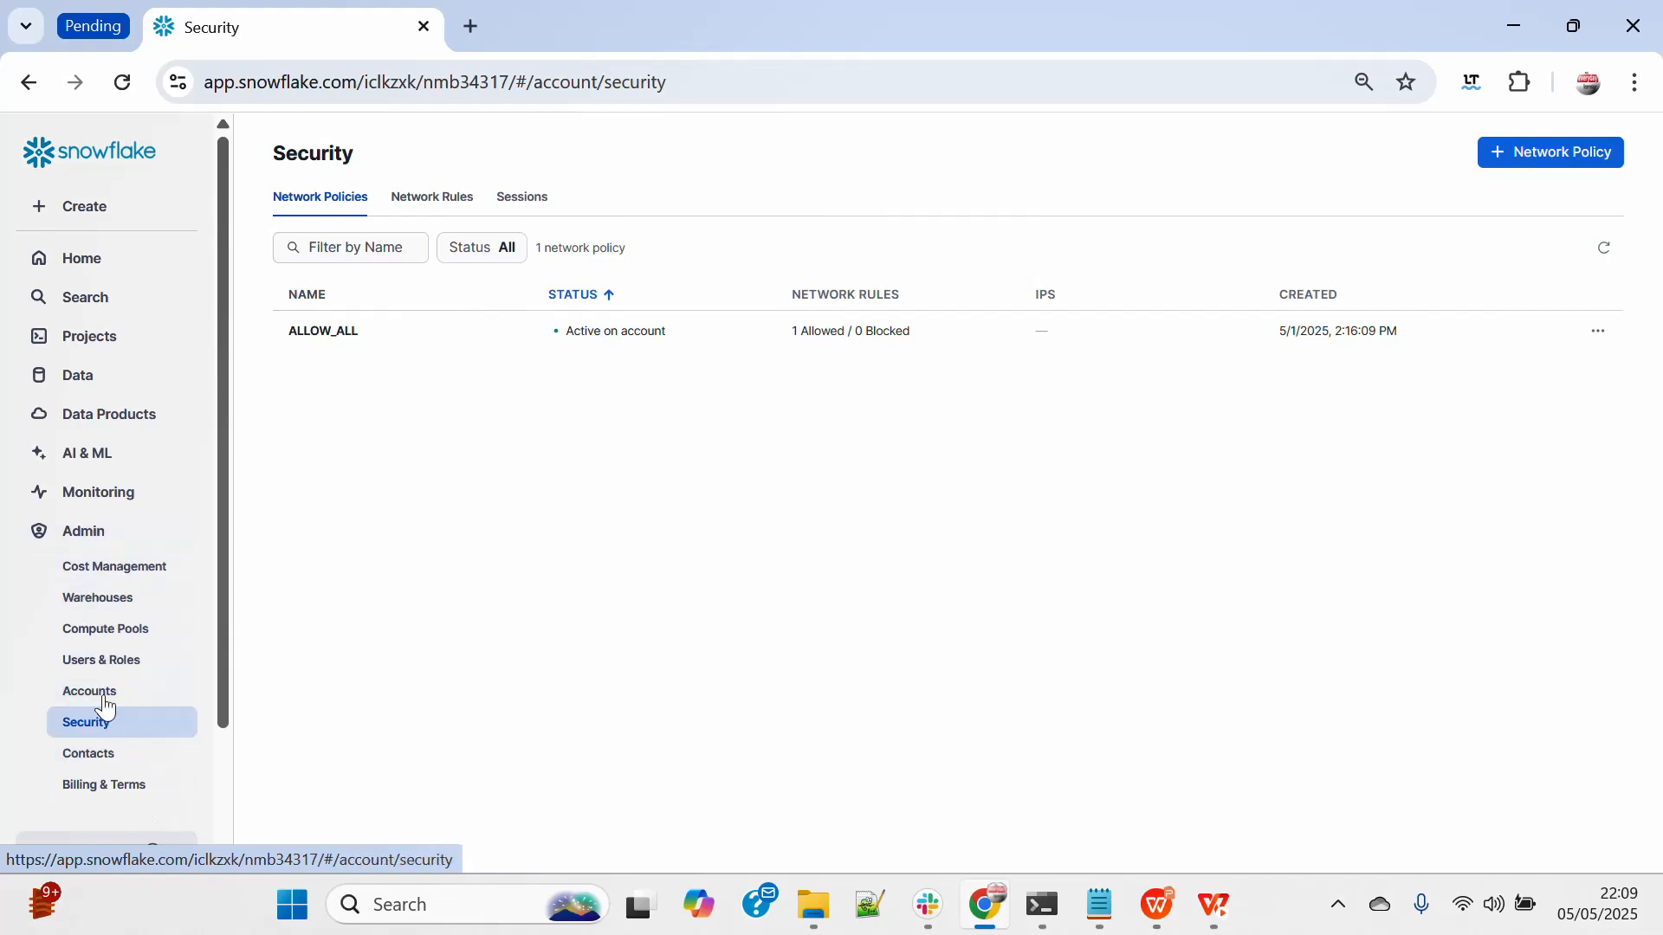
Return to the Users & Roles list showing the three account users.
{"action": "left_click", "coordinate": [101, 659]}
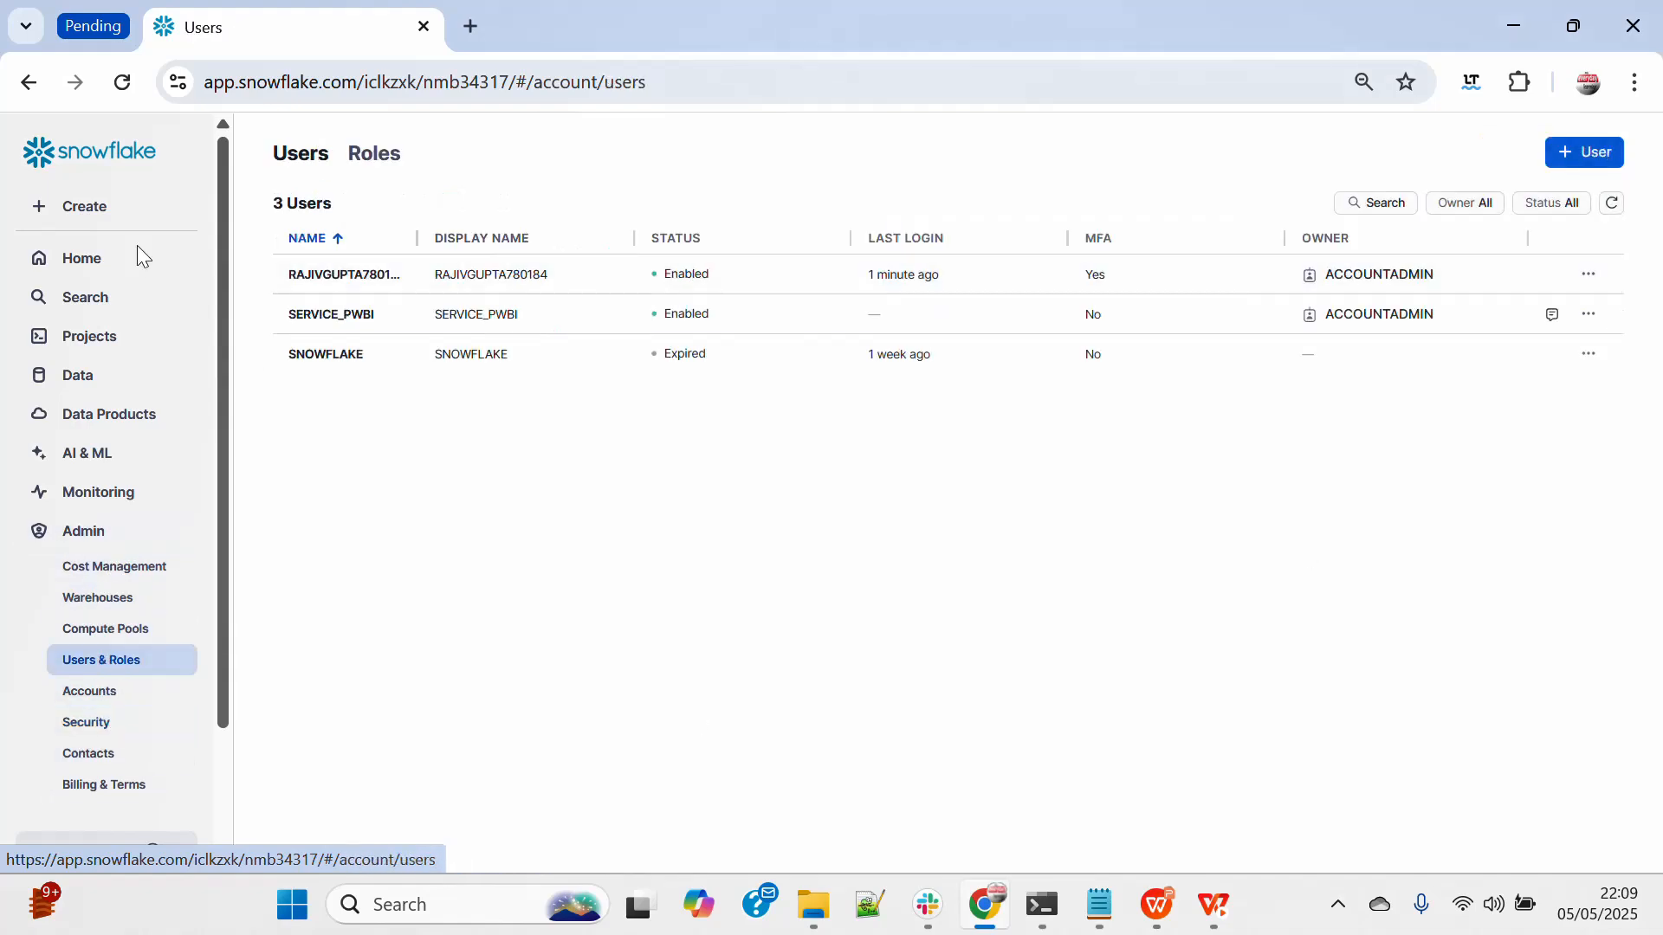
Start a new programmatic access token for SERVICE_PWBI and name it PAT_PWBI.
{"action": "left_click", "coordinate": [330, 314]}
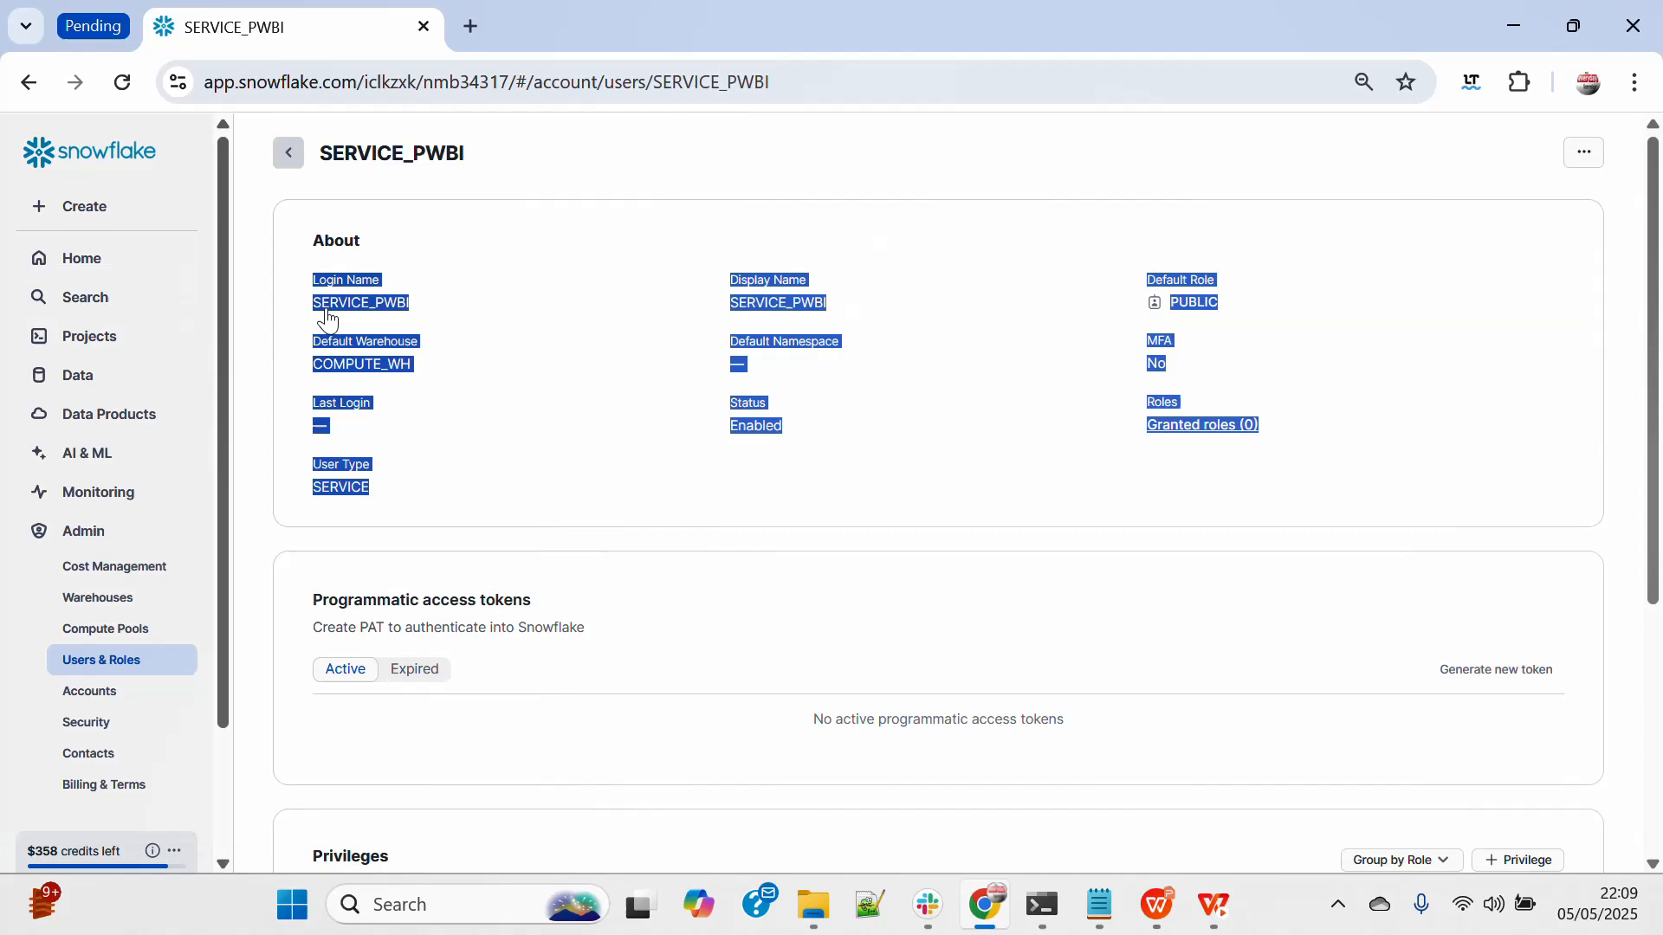
{"action": "mouse_move", "coordinate": [1494, 669]}
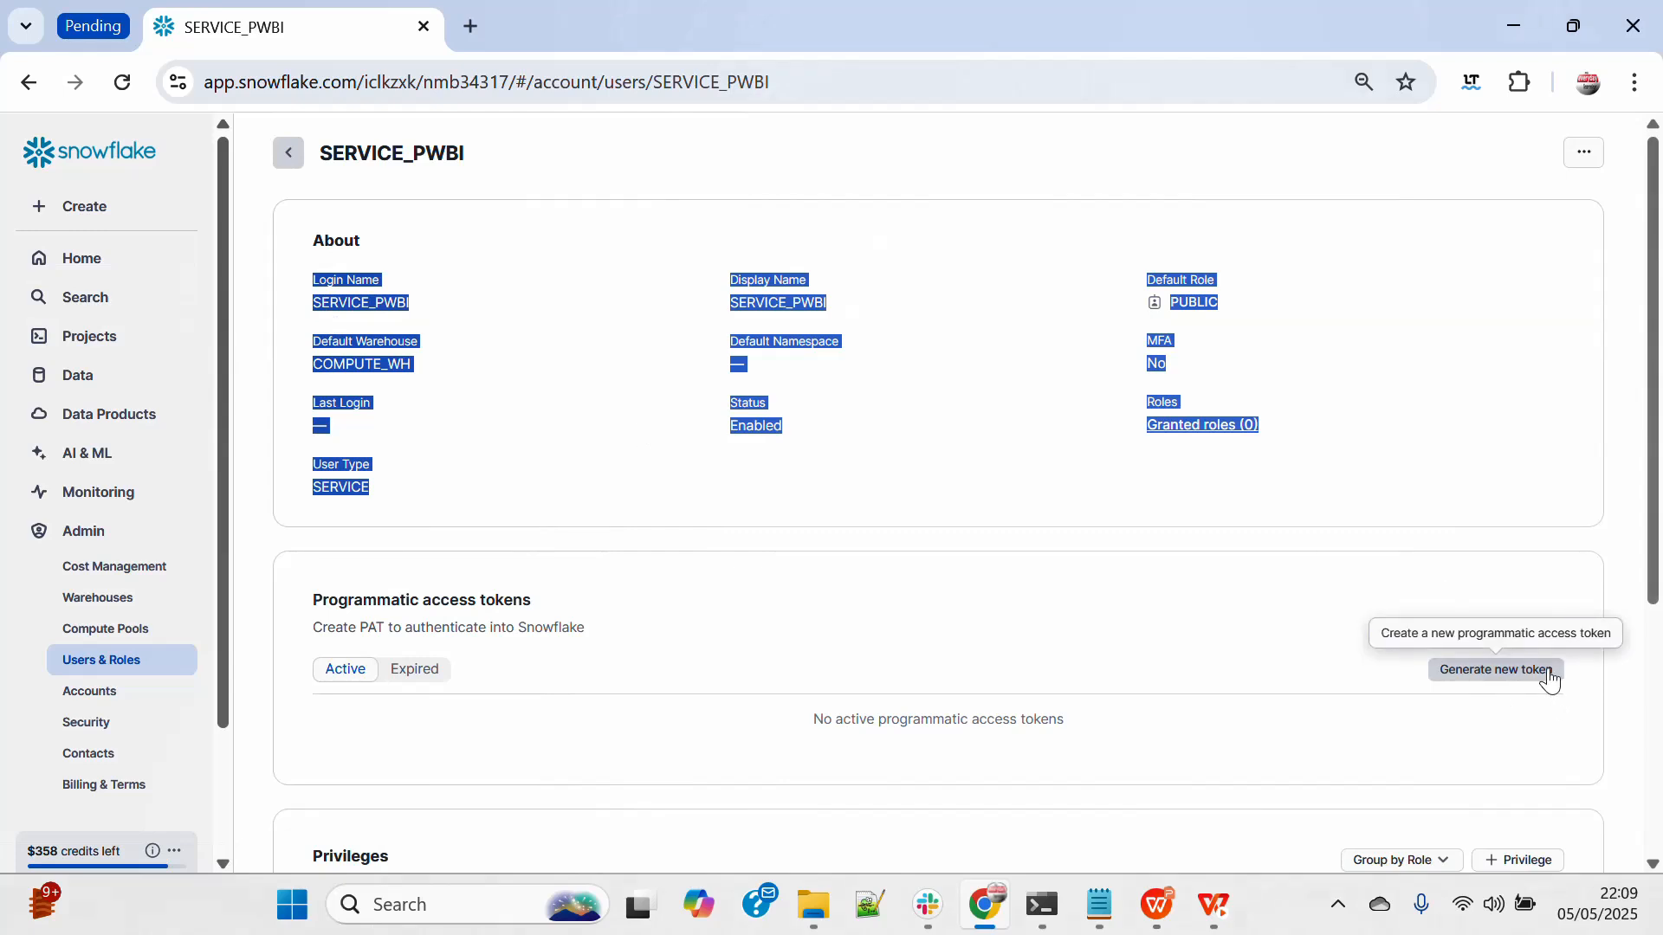
{"action": "left_click", "coordinate": [1496, 669]}
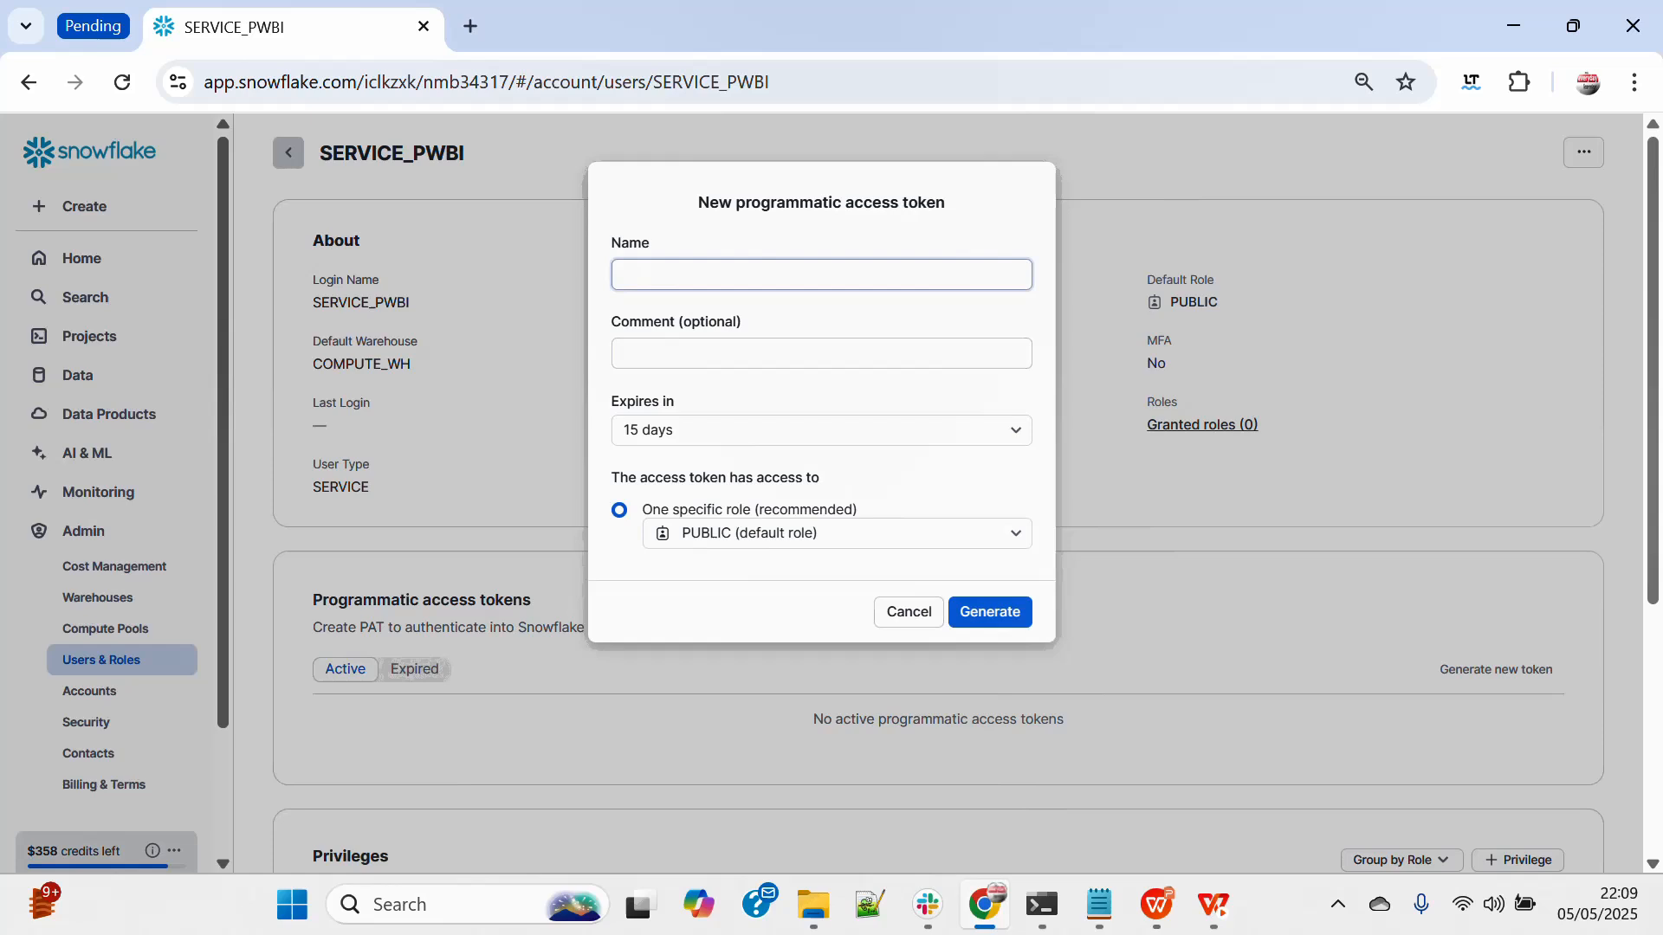
{"action": "type", "text": "PAT_"}
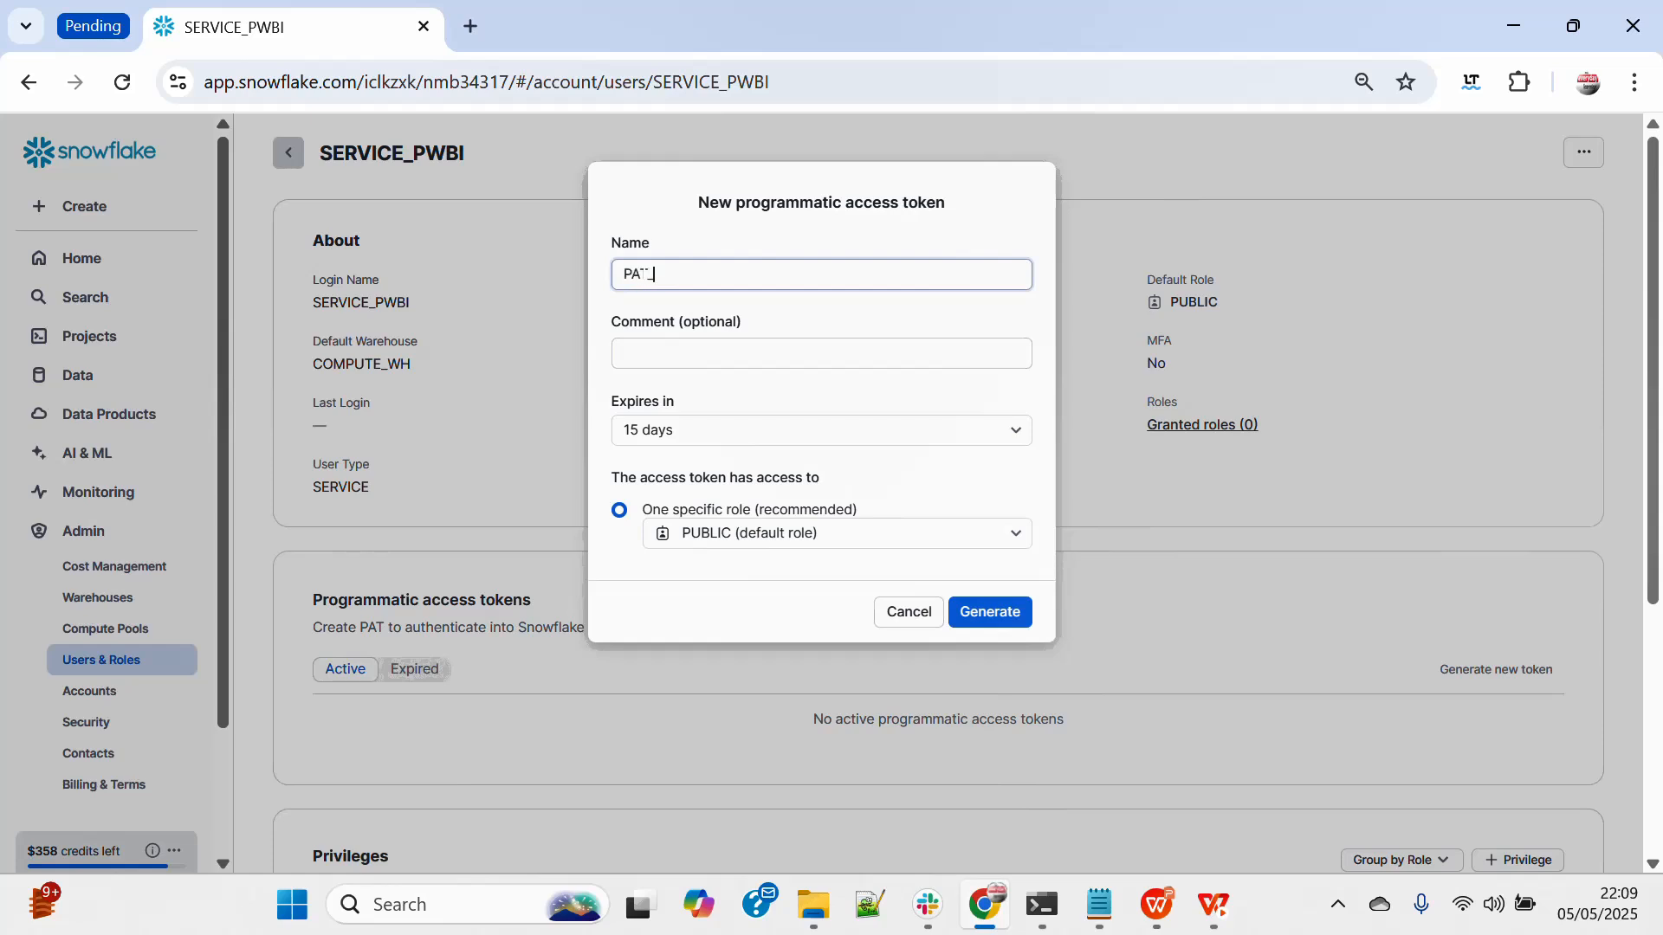
{"action": "type", "text": "RA"}
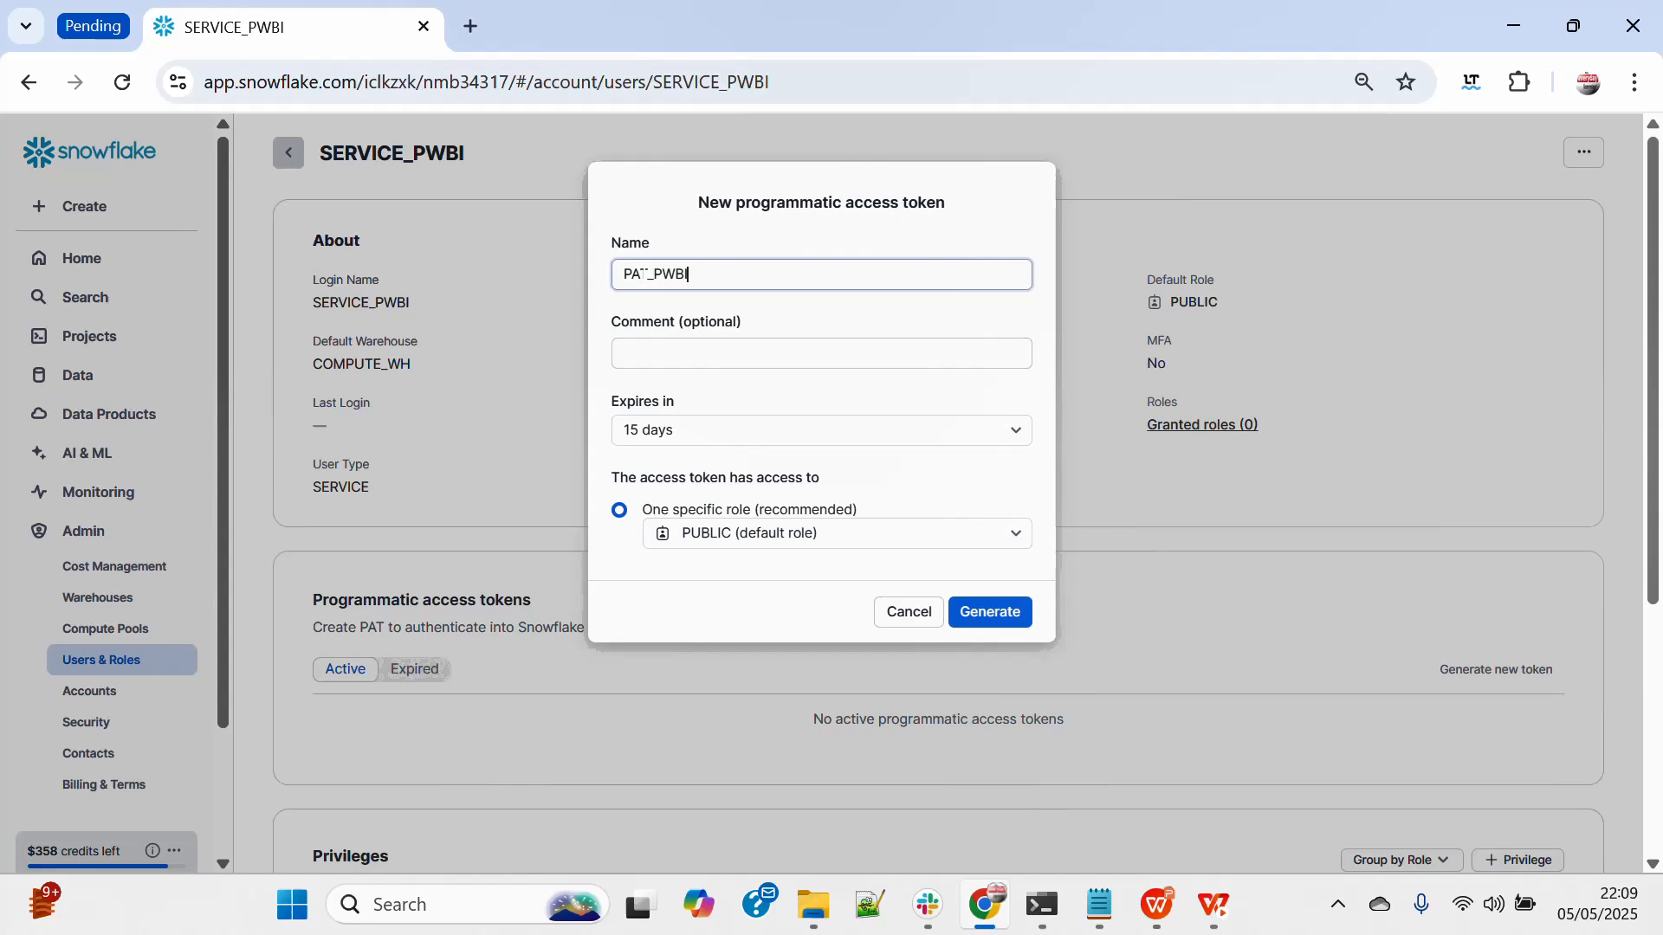
{"action": "type", "text": "PAT_PWBI"}
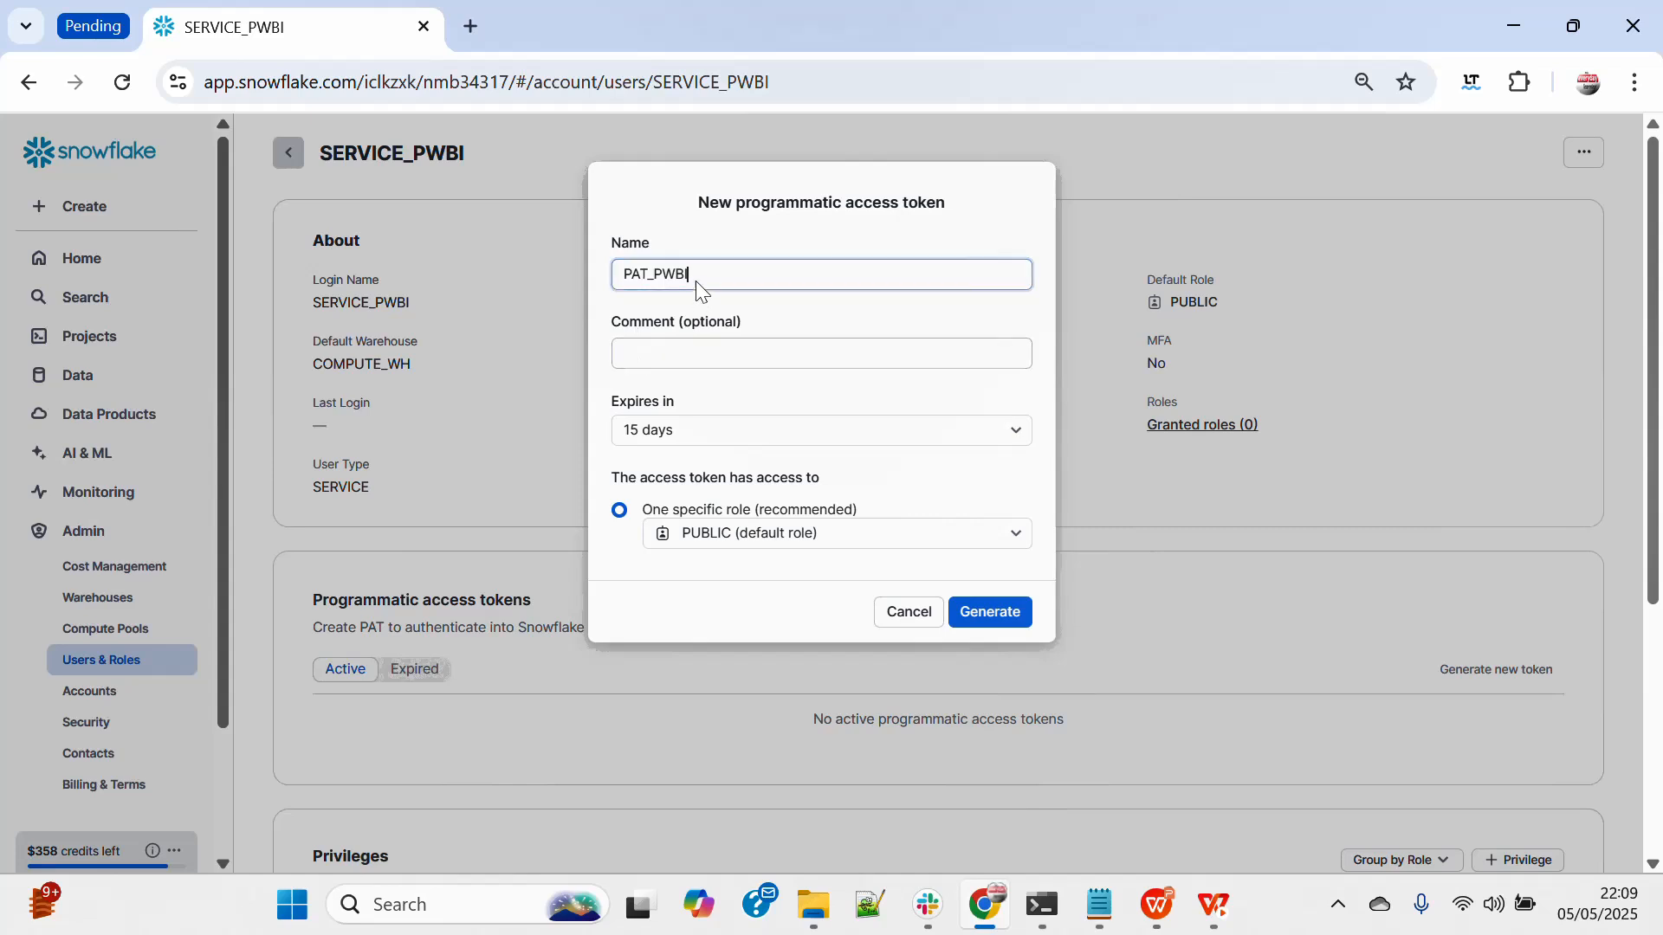
Comment the token 'Pat for PWBI', keep 15-day expiry and PUBLIC role, and generate it.
{"action": "left_click", "coordinate": [820, 353]}
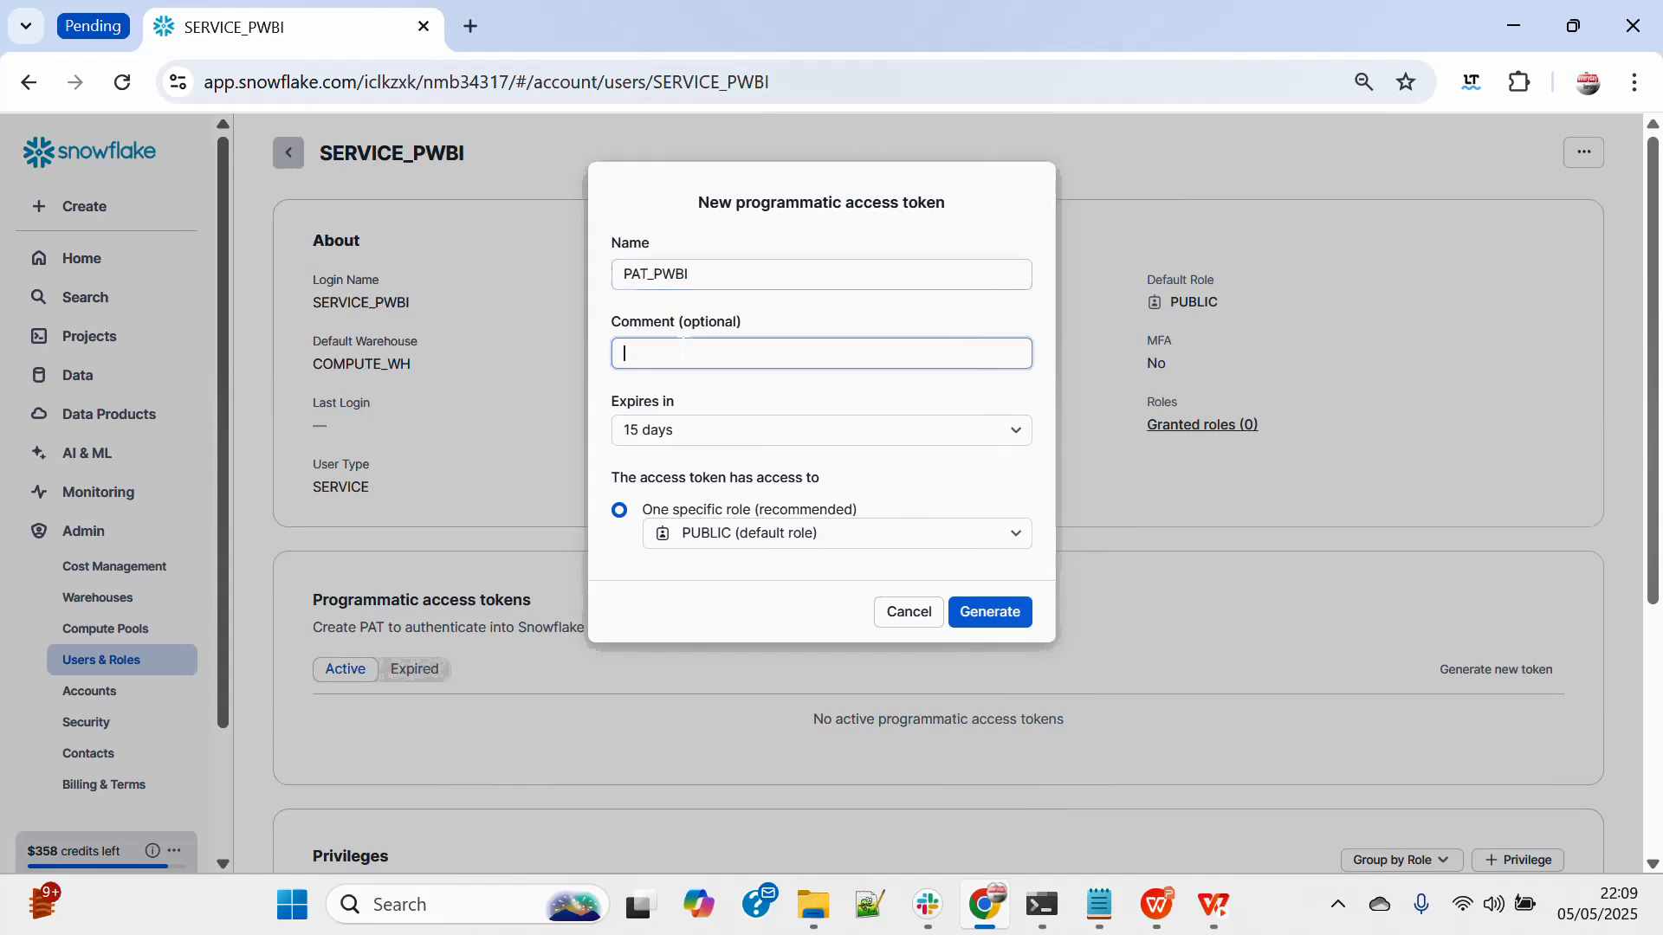
{"action": "type", "text": "Pat for PWBI"}
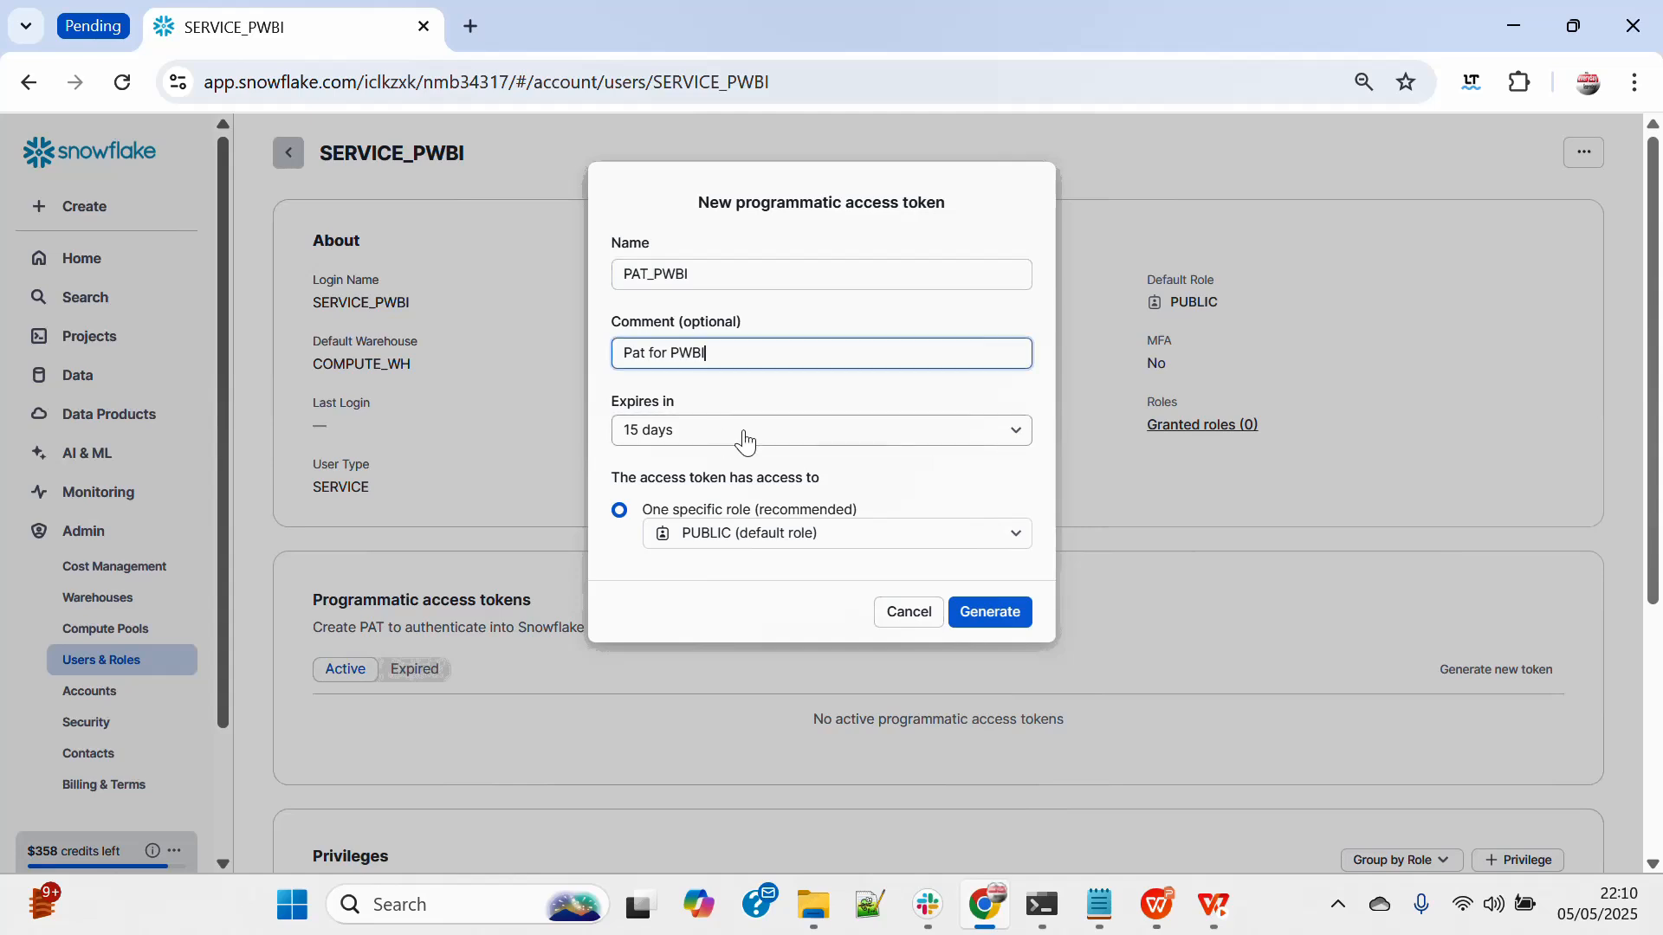
{"action": "left_click", "coordinate": [817, 429]}
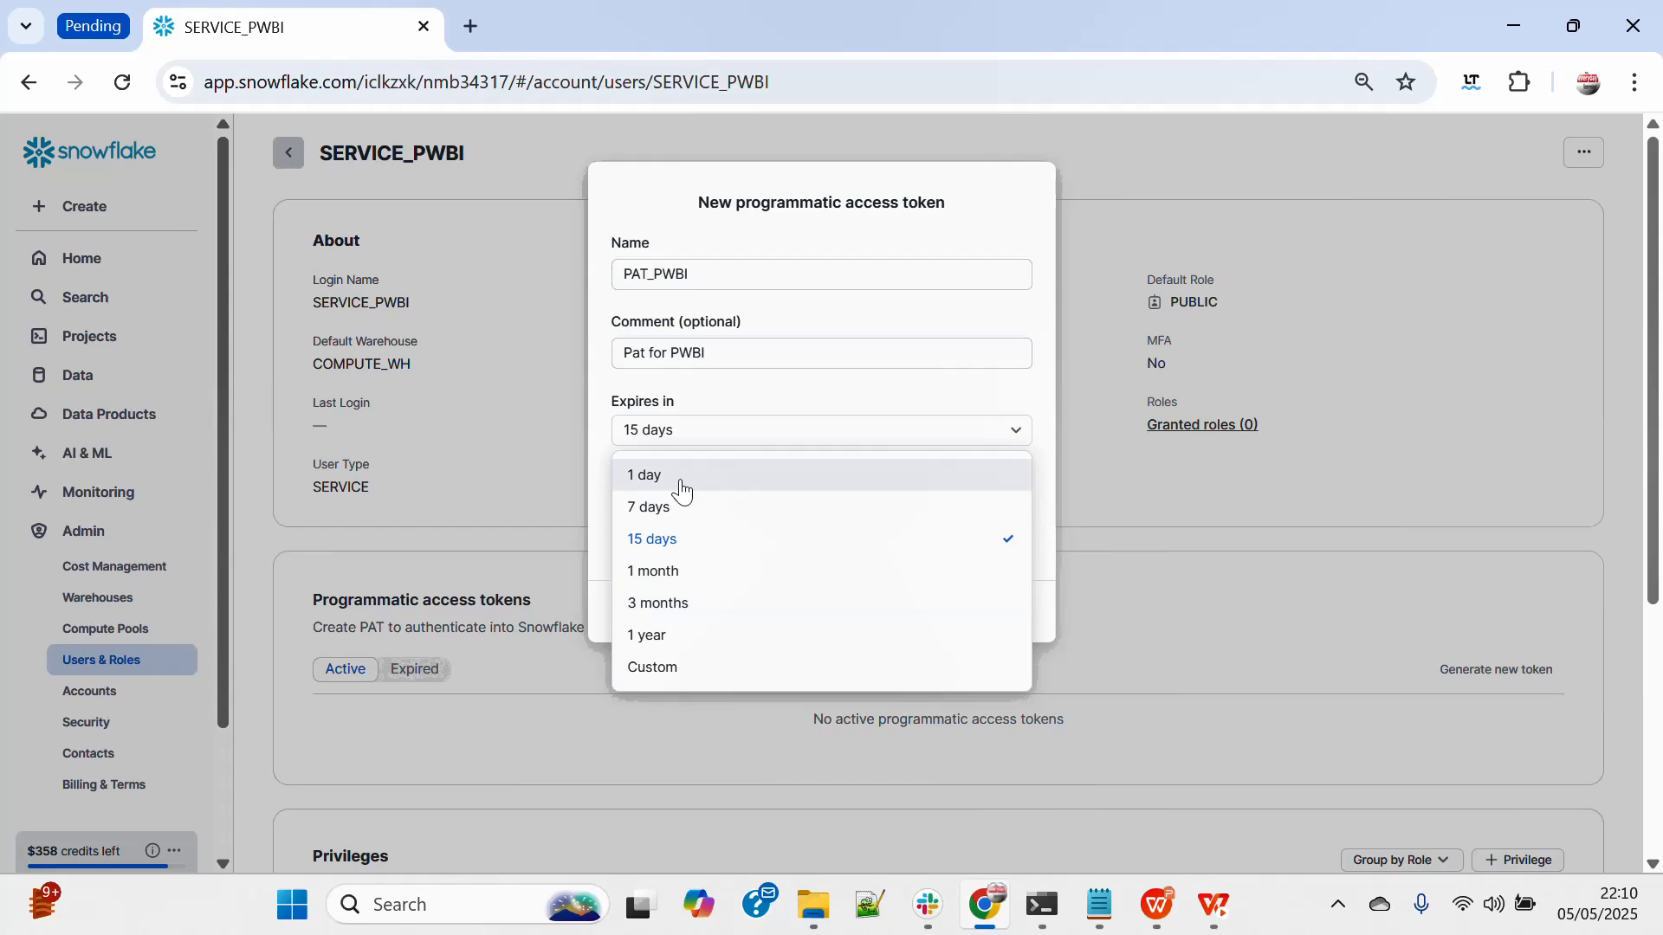
{"action": "left_click", "coordinate": [651, 539]}
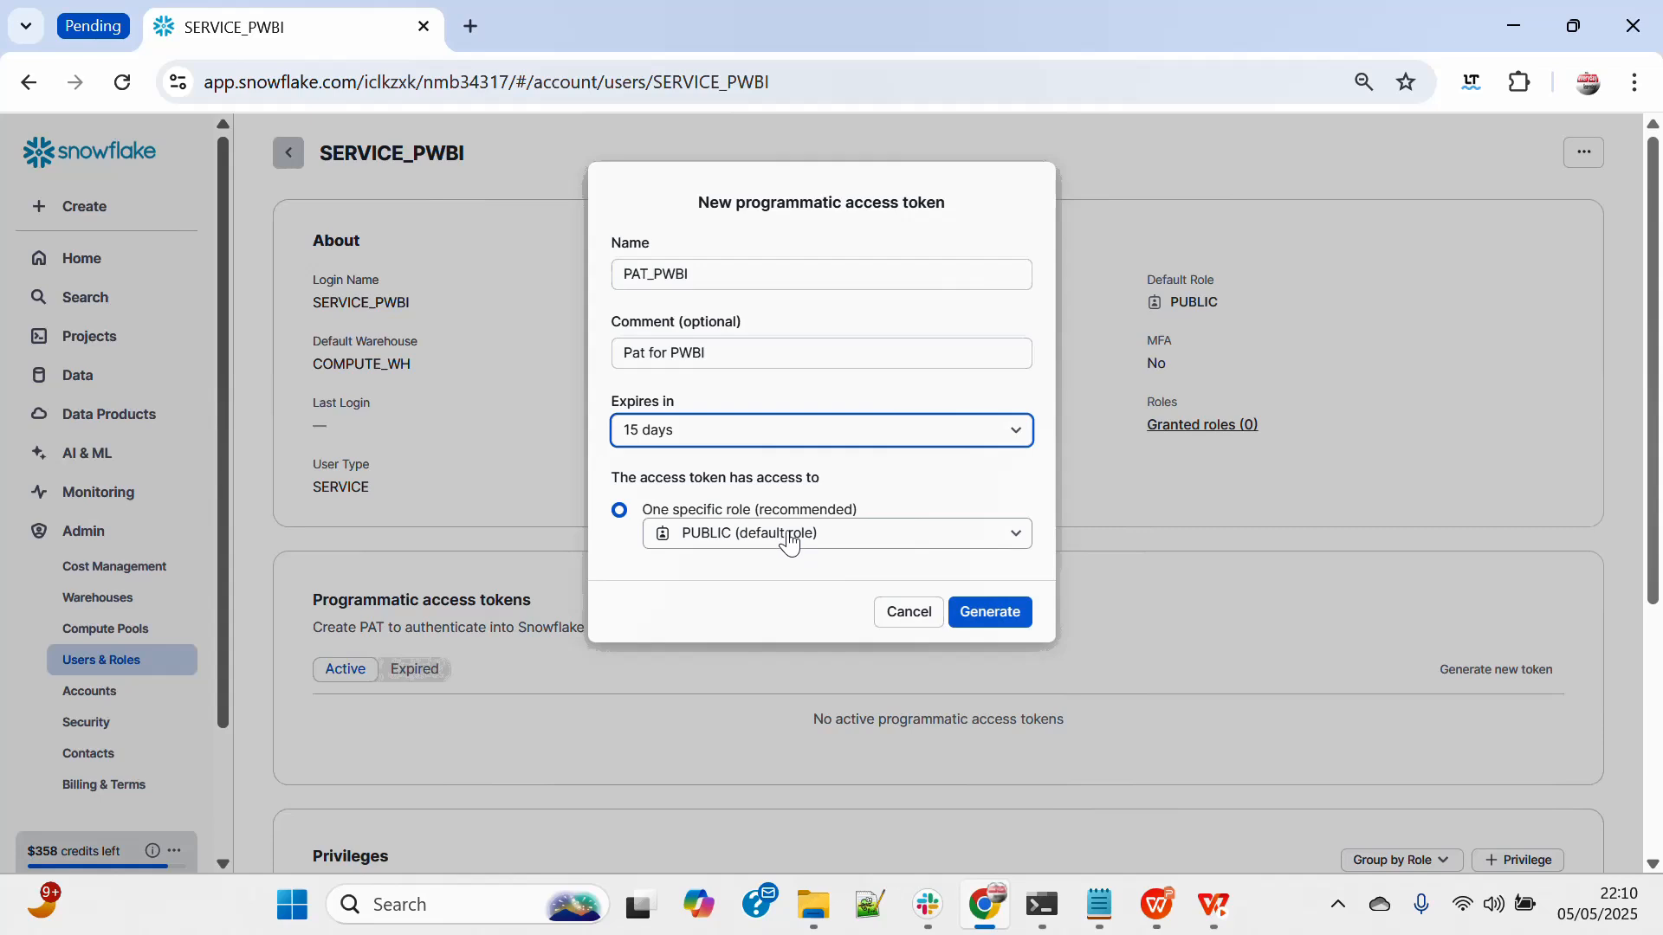
{"action": "left_click", "coordinate": [835, 533]}
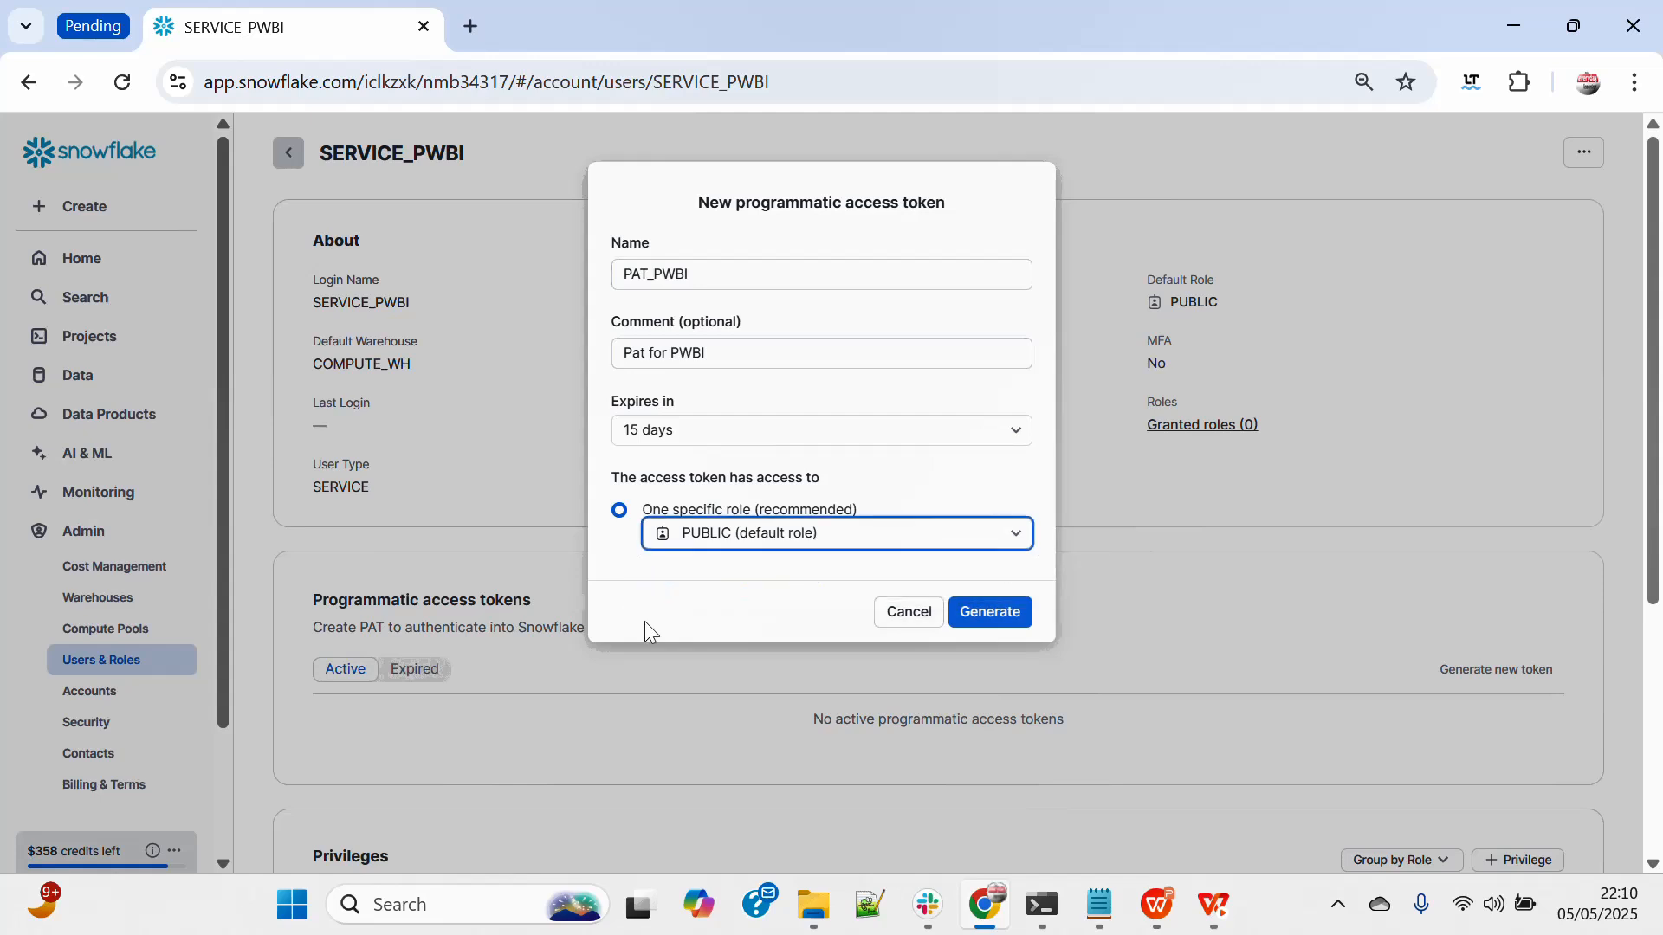
{"action": "mouse_move", "coordinate": [634, 585]}
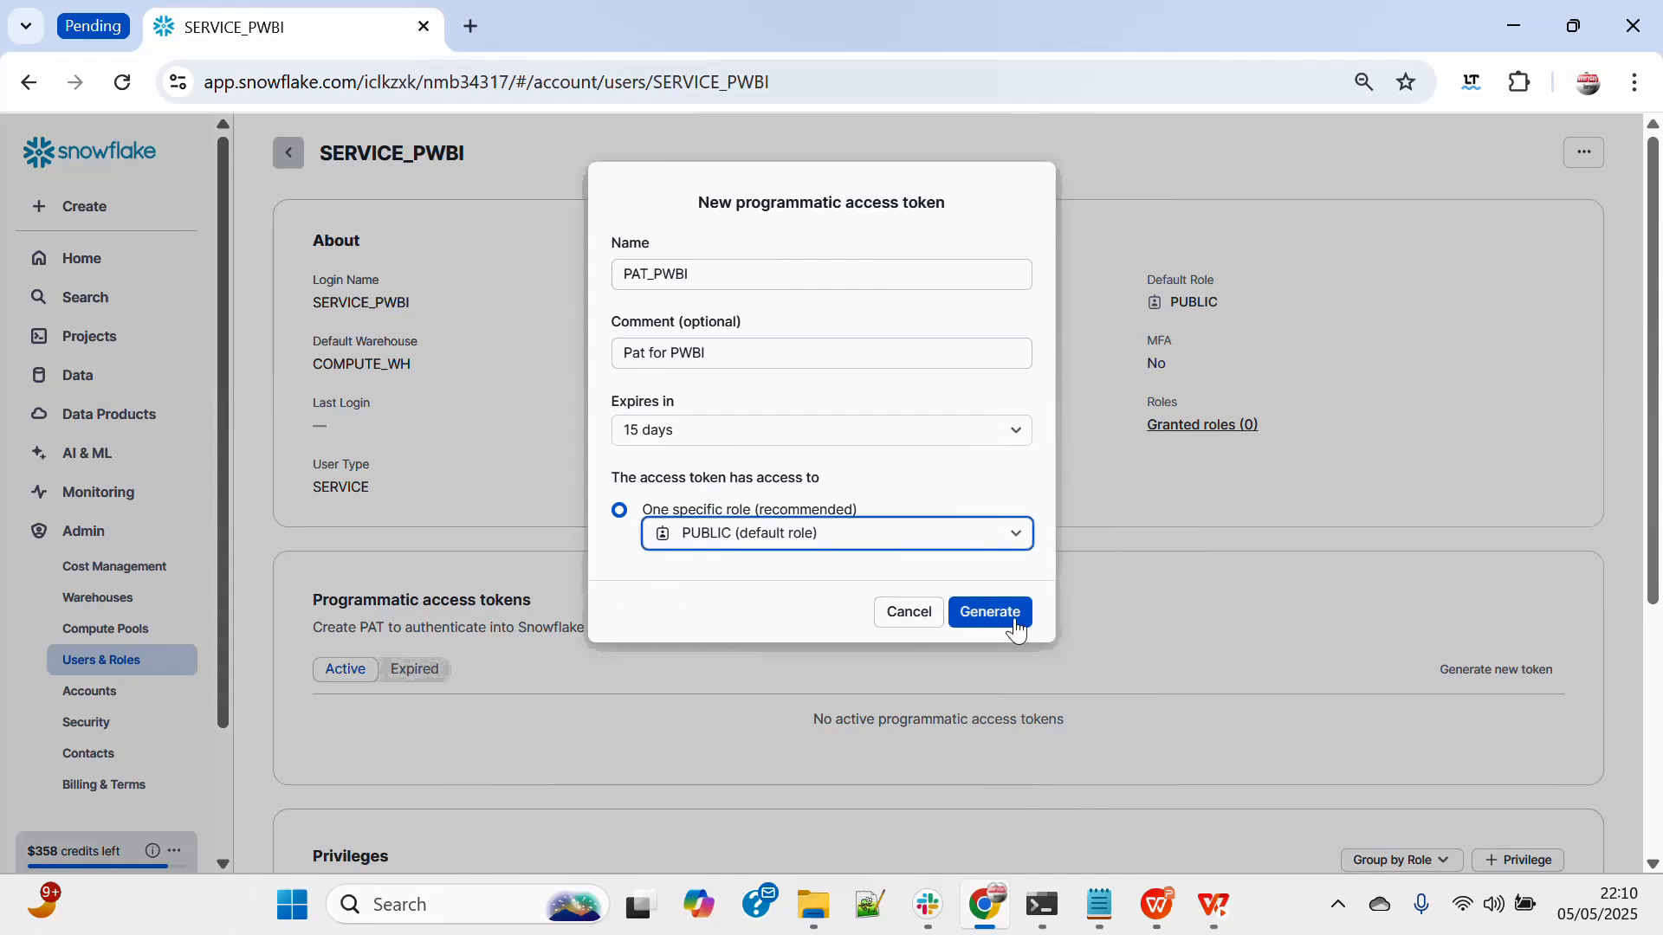
{"action": "left_click", "coordinate": [988, 610]}
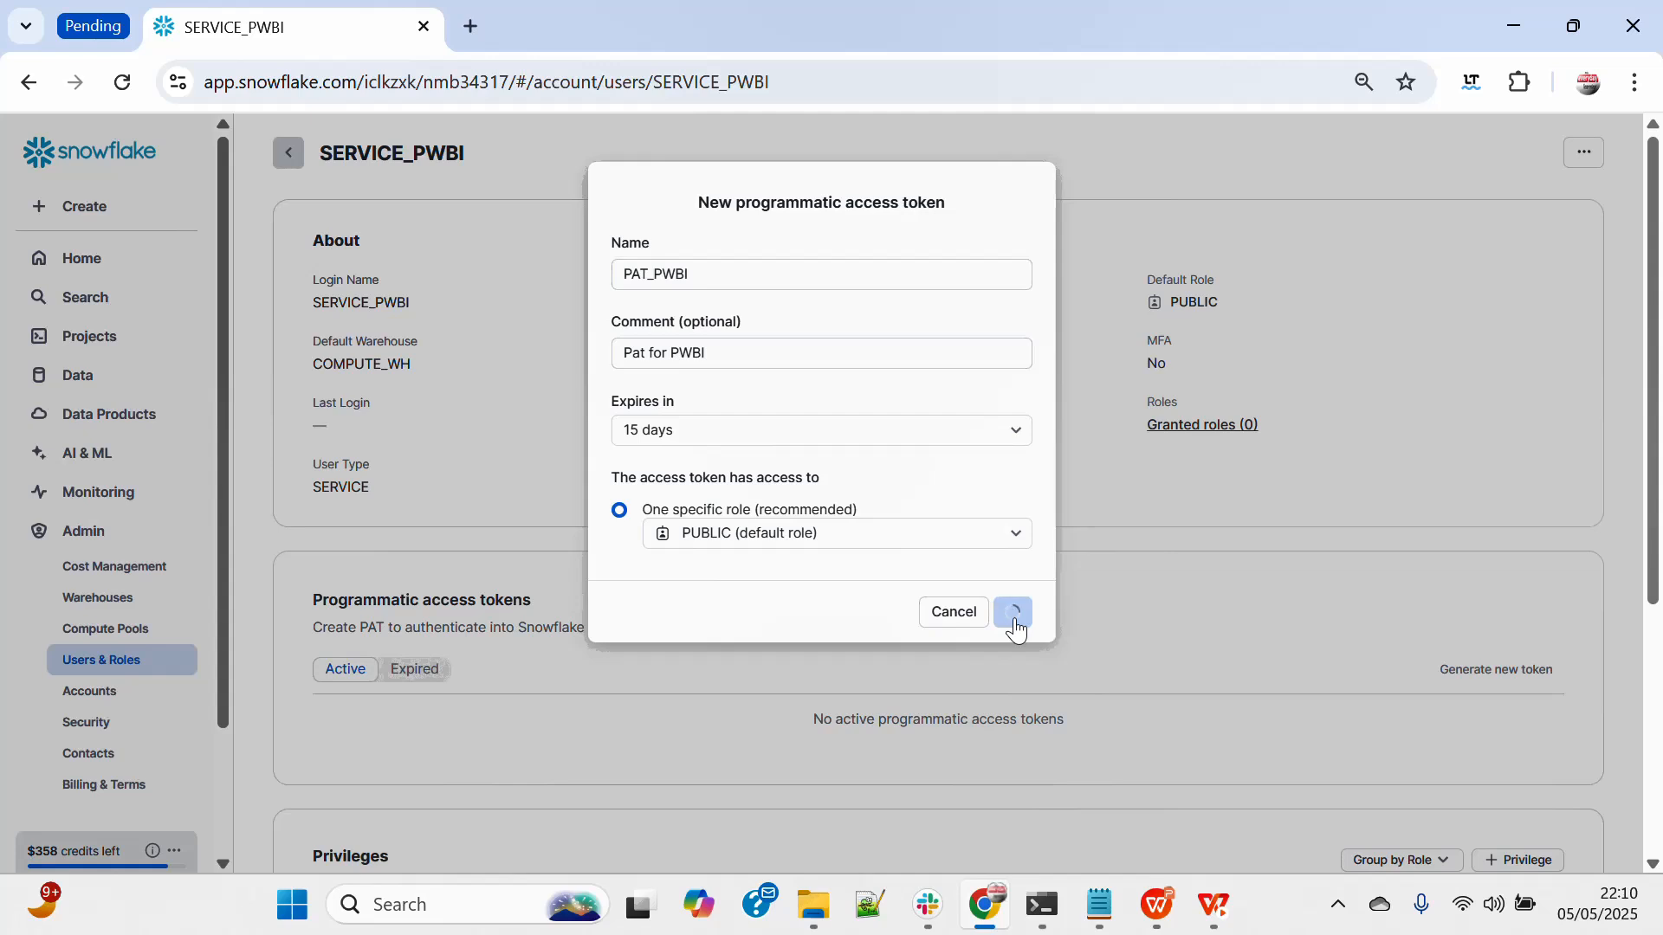
Download the PAT_PWBI token as a text file and switch to Command Prompt.
{"action": "left_click", "coordinate": [1011, 613]}
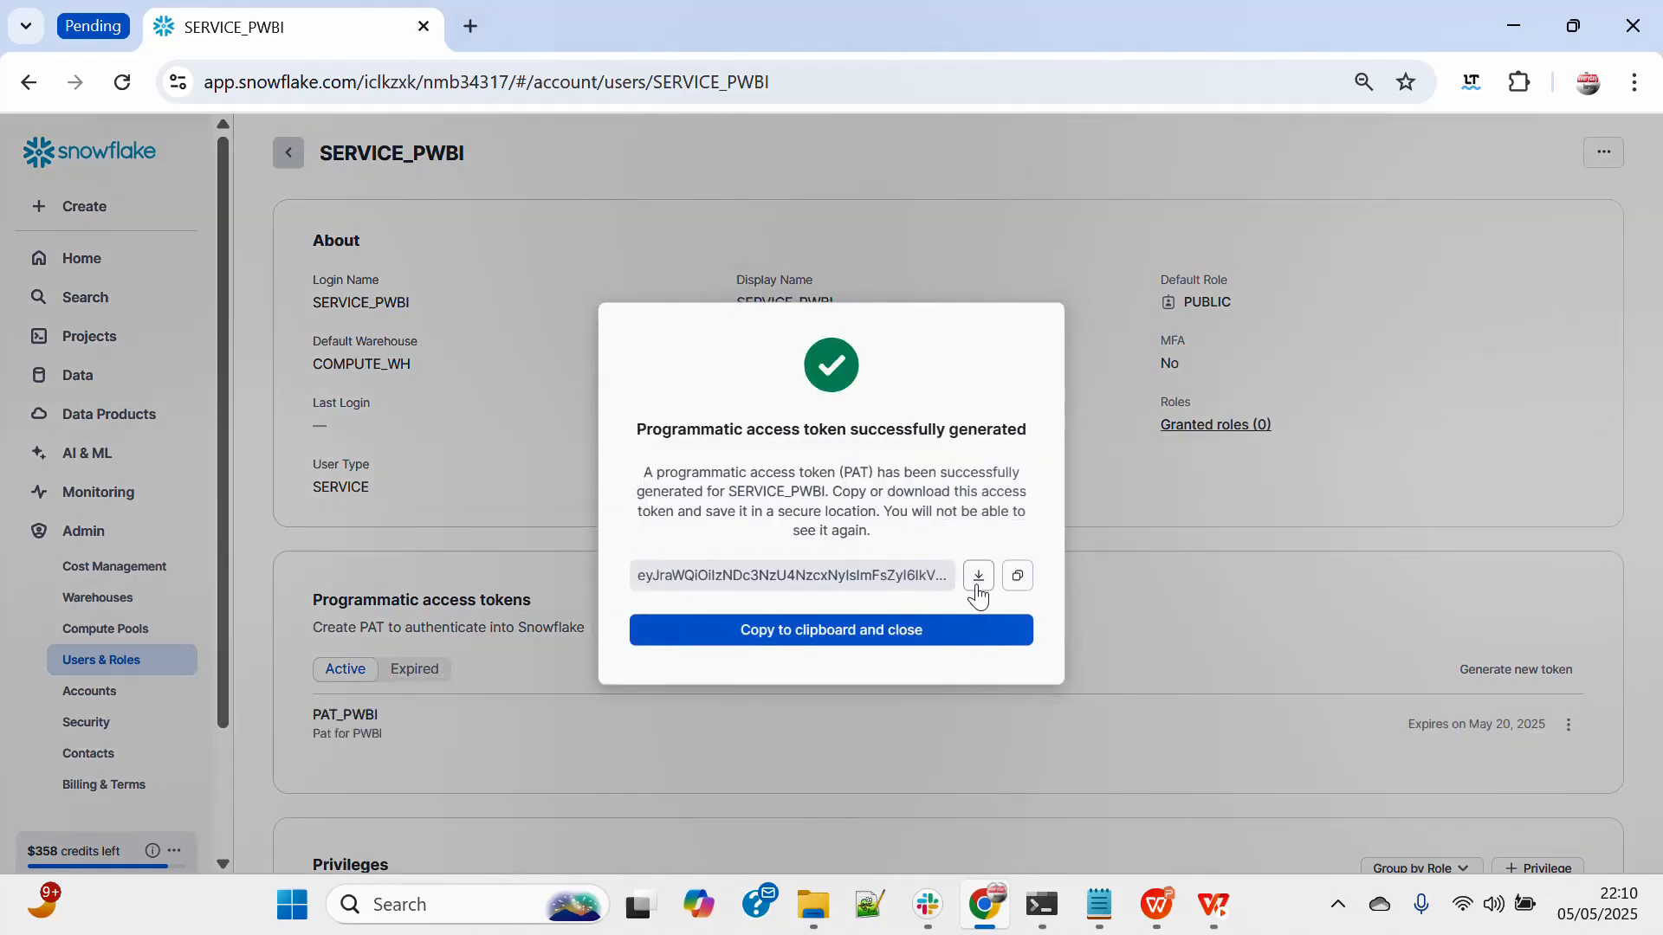
{"action": "left_click", "coordinate": [977, 575]}
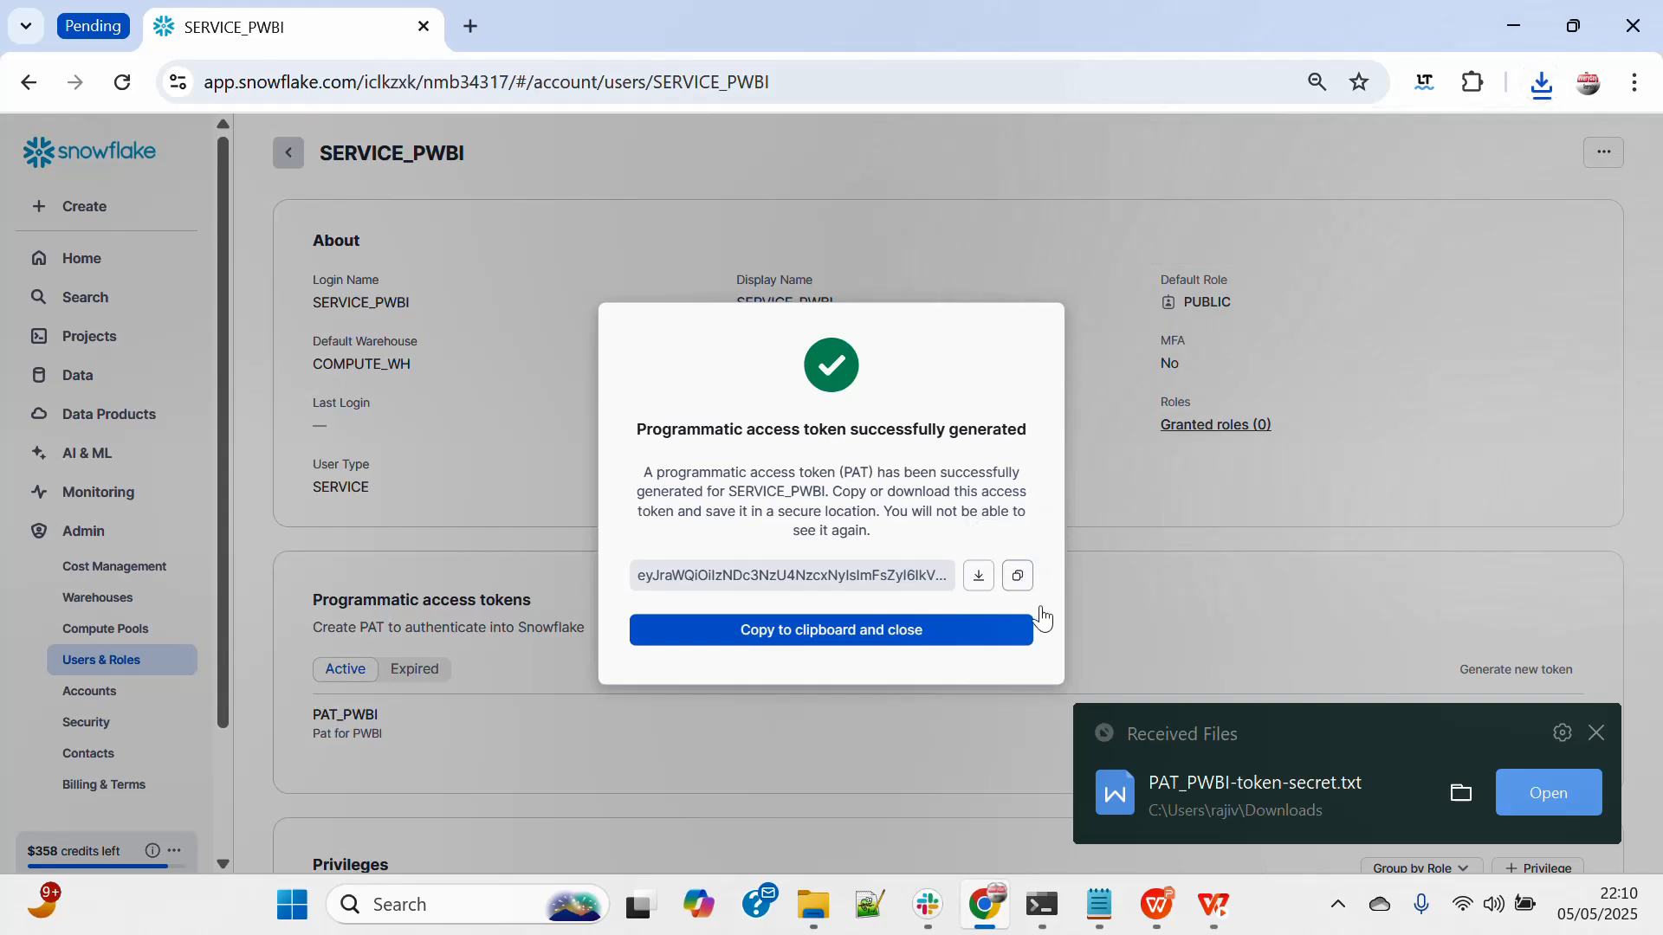
{"action": "left_click", "coordinate": [1099, 904]}
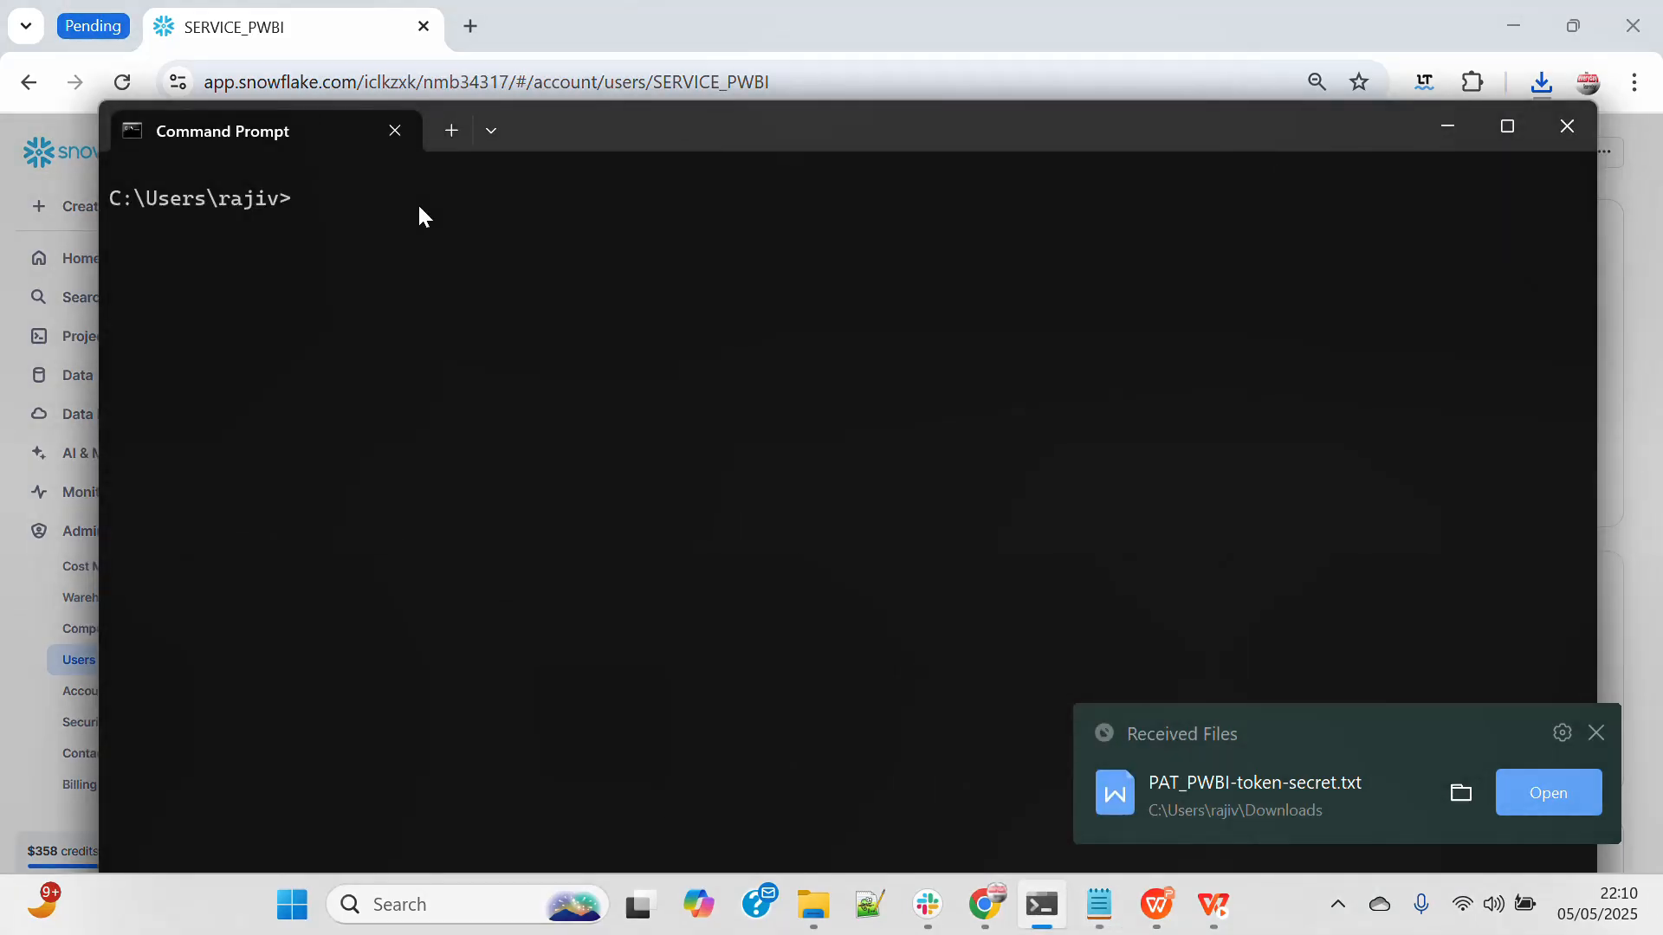
Enter 'snowsql -a iclkzxk-nmb34317 -u SERVICE_PWBI' and copy the saved token from the notes.
{"action": "type", "text": "snowsql -a iclkzxk-nmb34317 -u SERVICE_PWBI"}
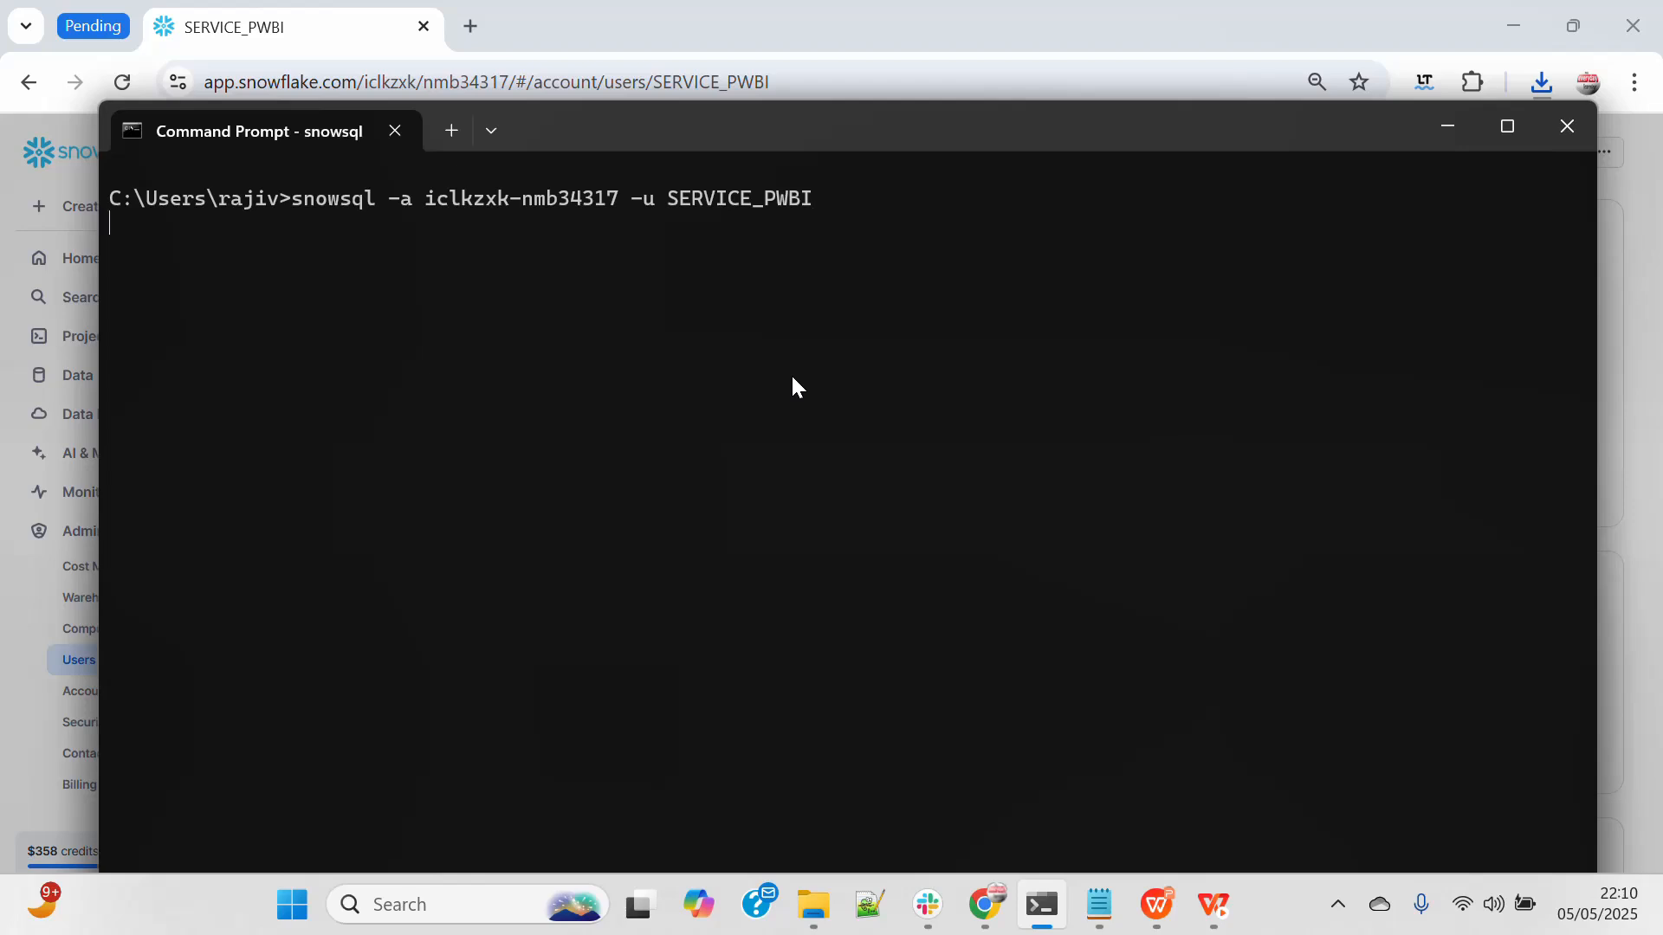
{"action": "left_click", "coordinate": [1097, 903]}
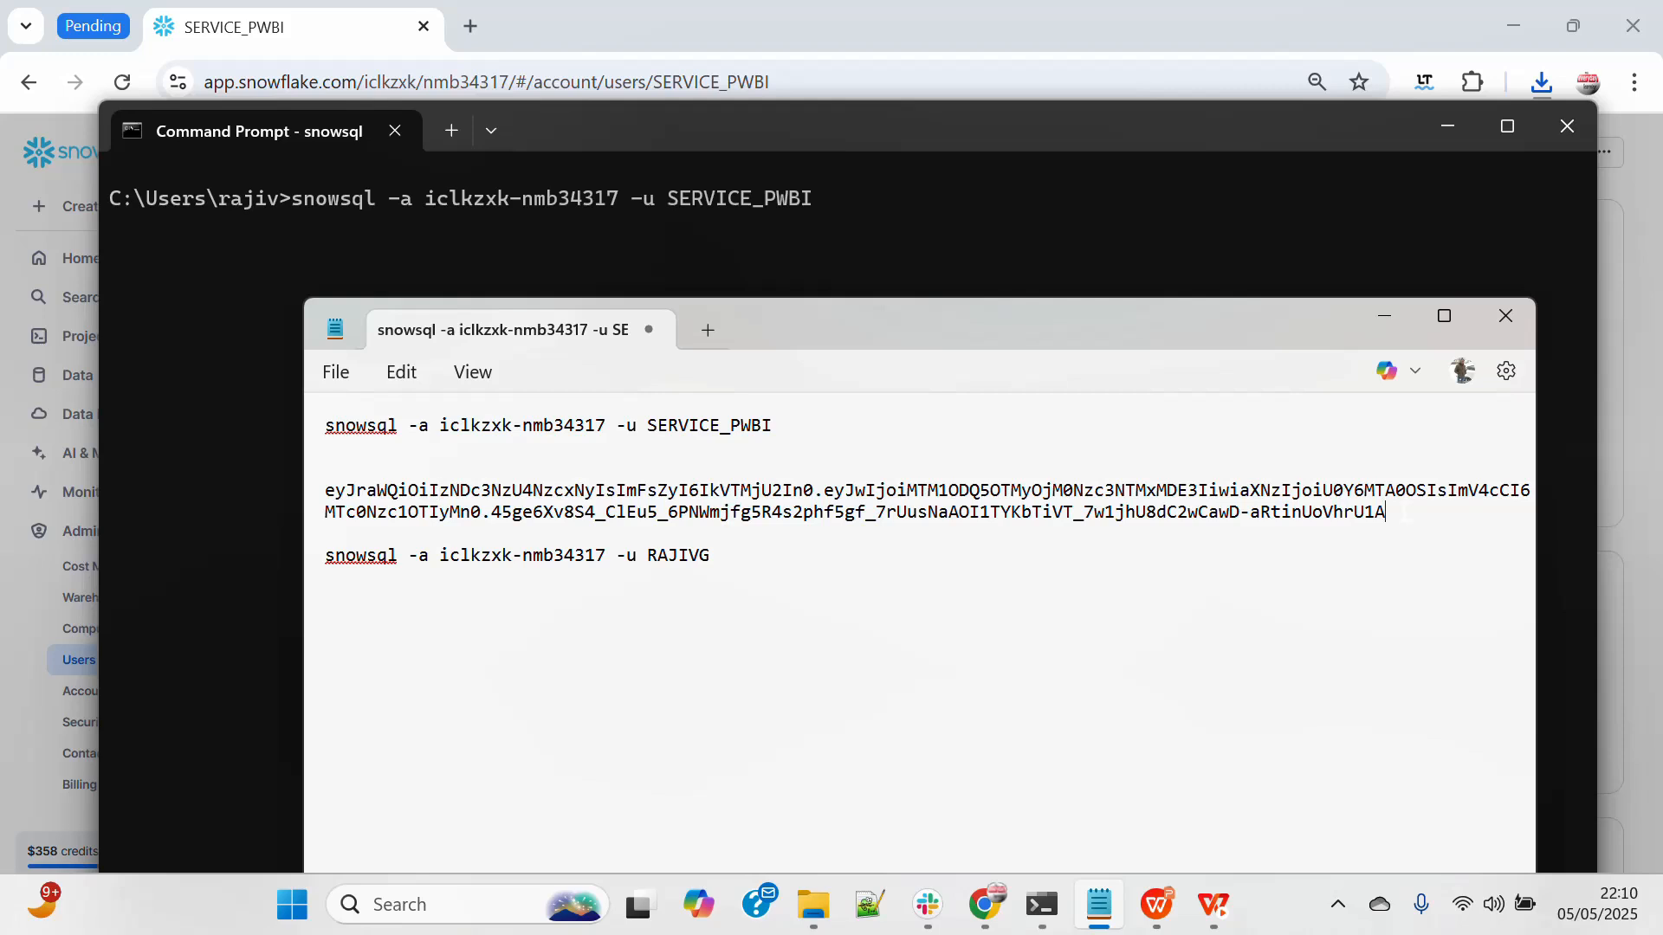
{"action": "left_click_drag", "start_coordinate": [326, 490], "coordinate": [1384, 511]}
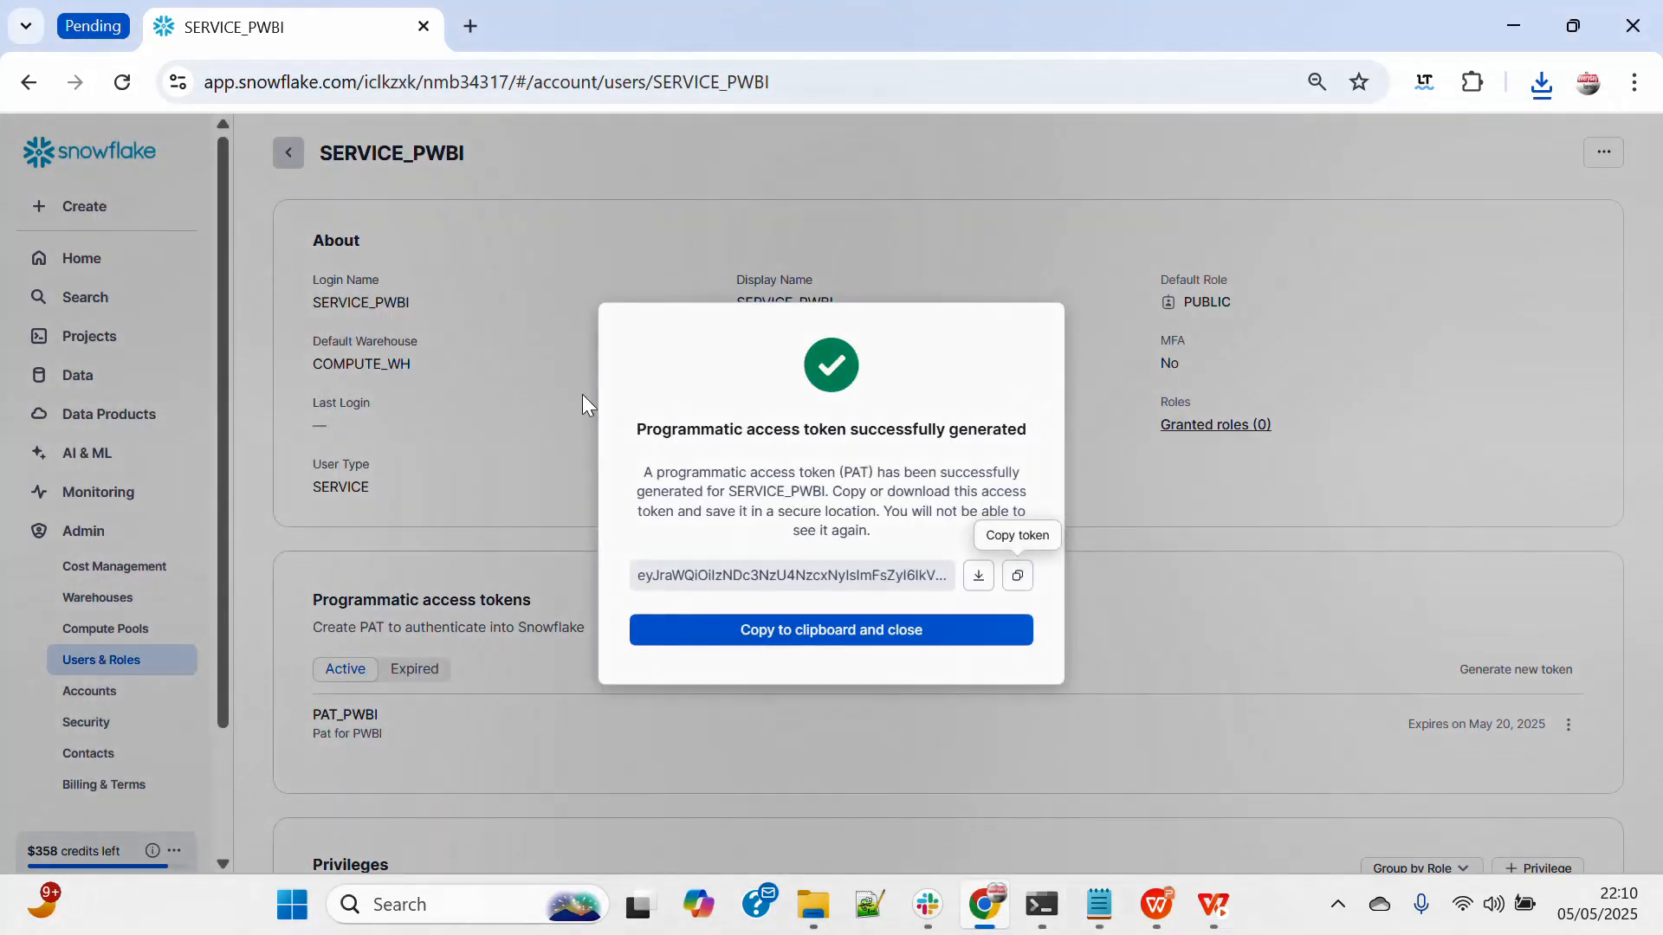
{"action": "left_click", "coordinate": [1040, 904]}
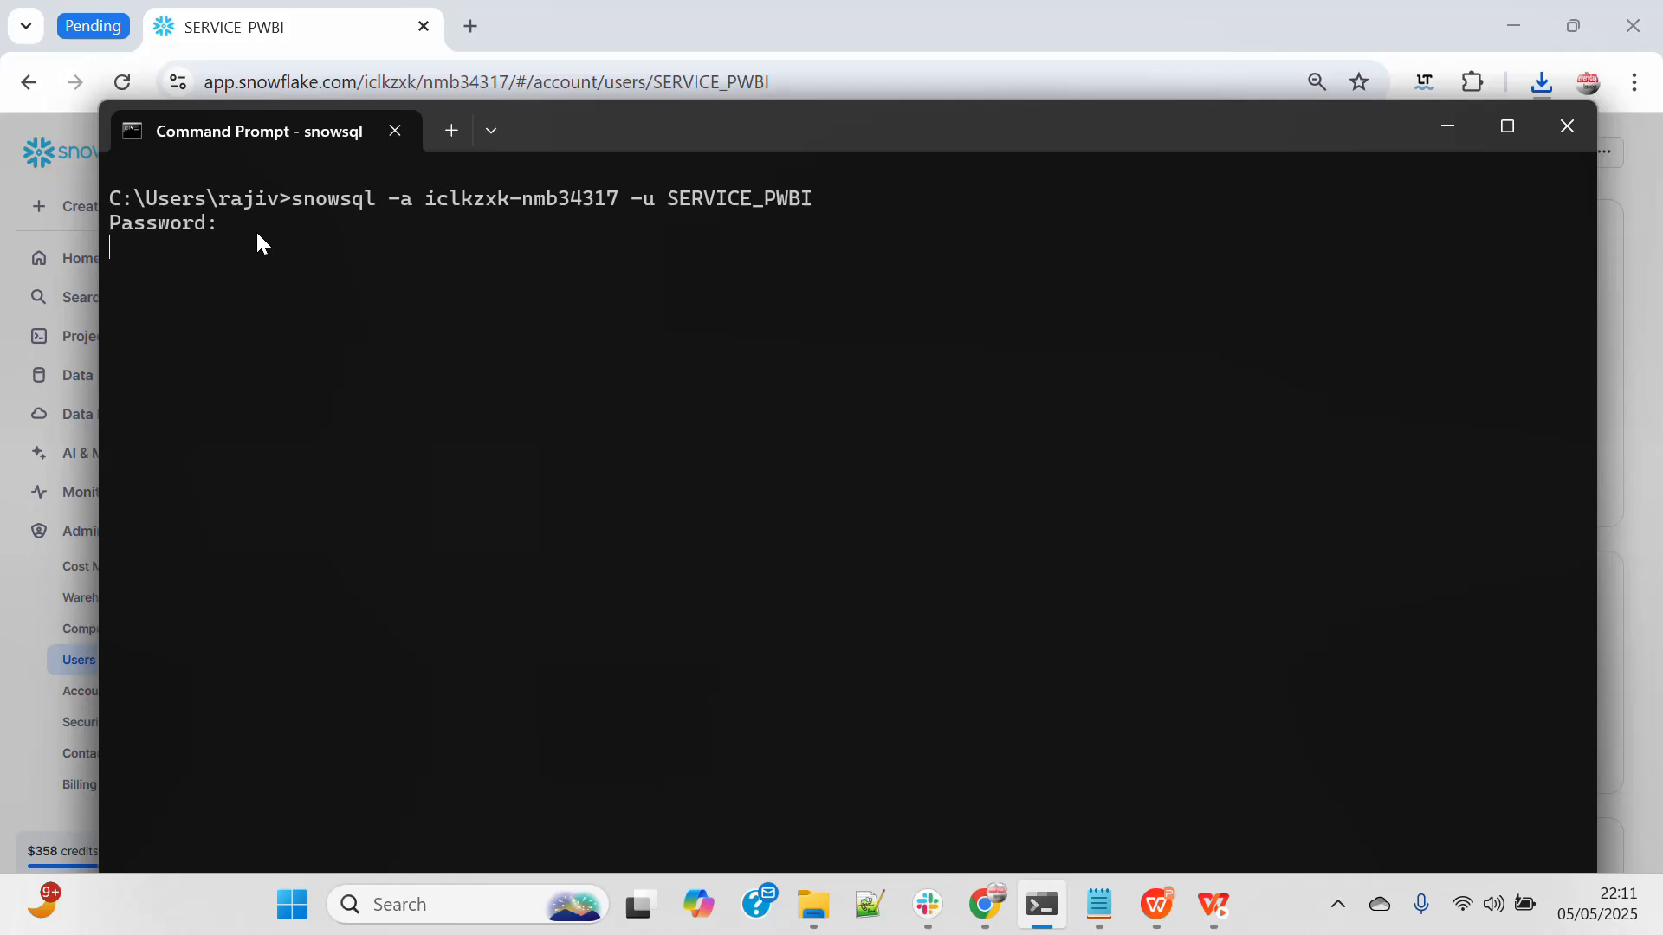
Submit the token as password, query current_role() to confirm PUBLIC, and type !exit.
{"action": "key", "text": "Enter"}
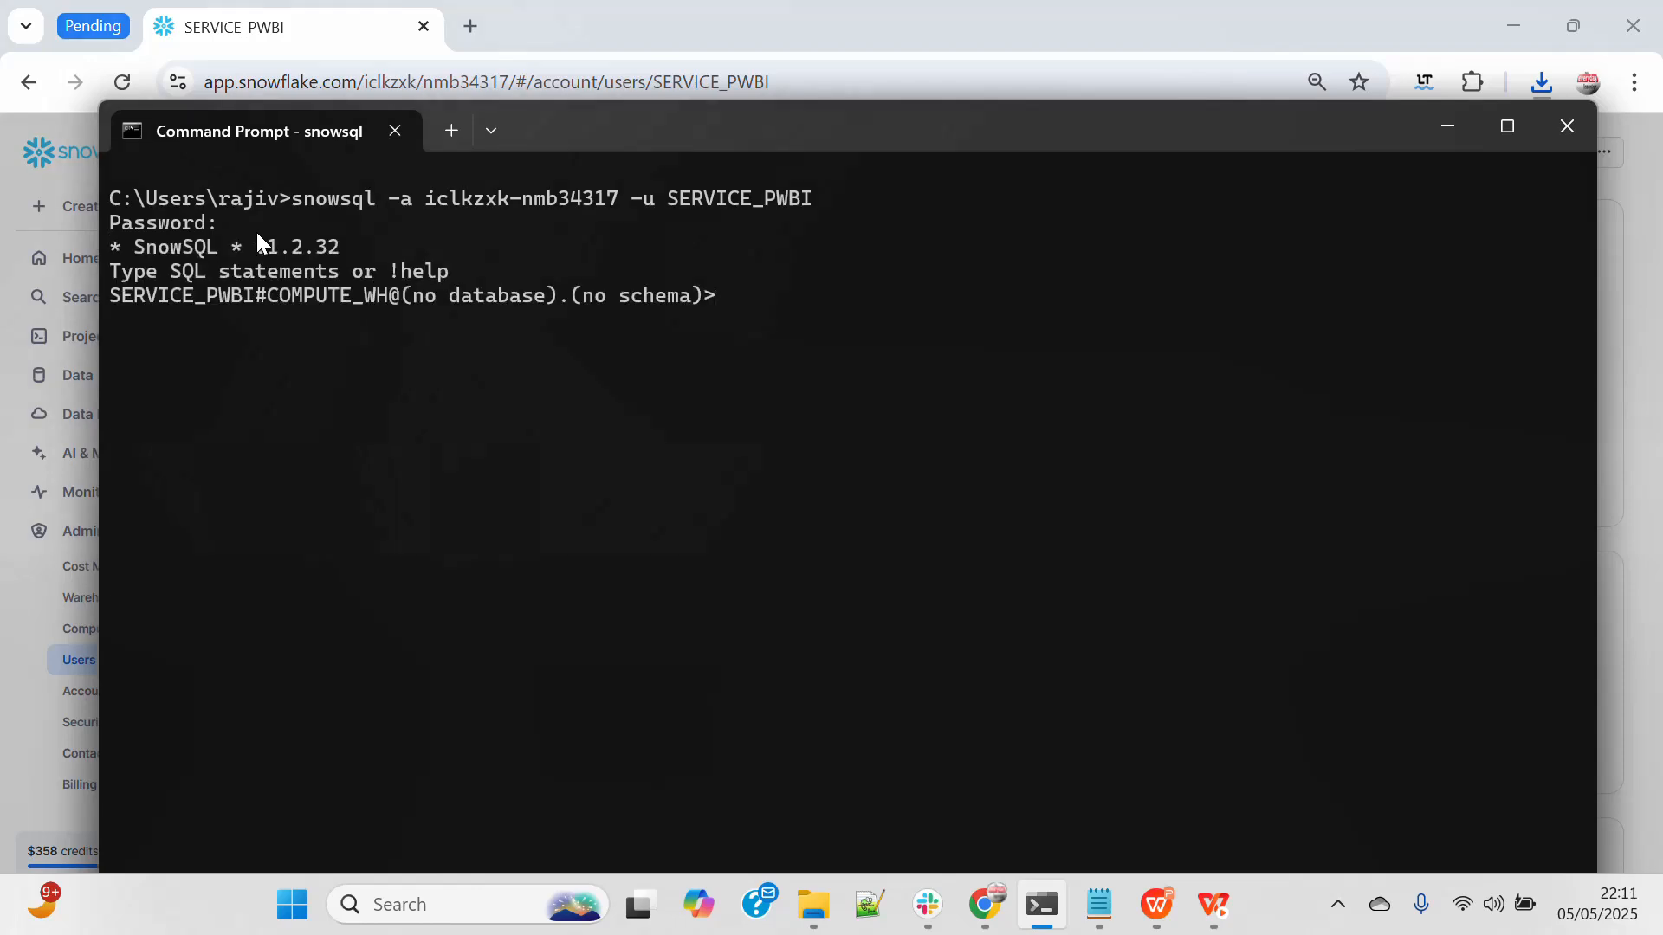
{"action": "type", "text": "Select"}
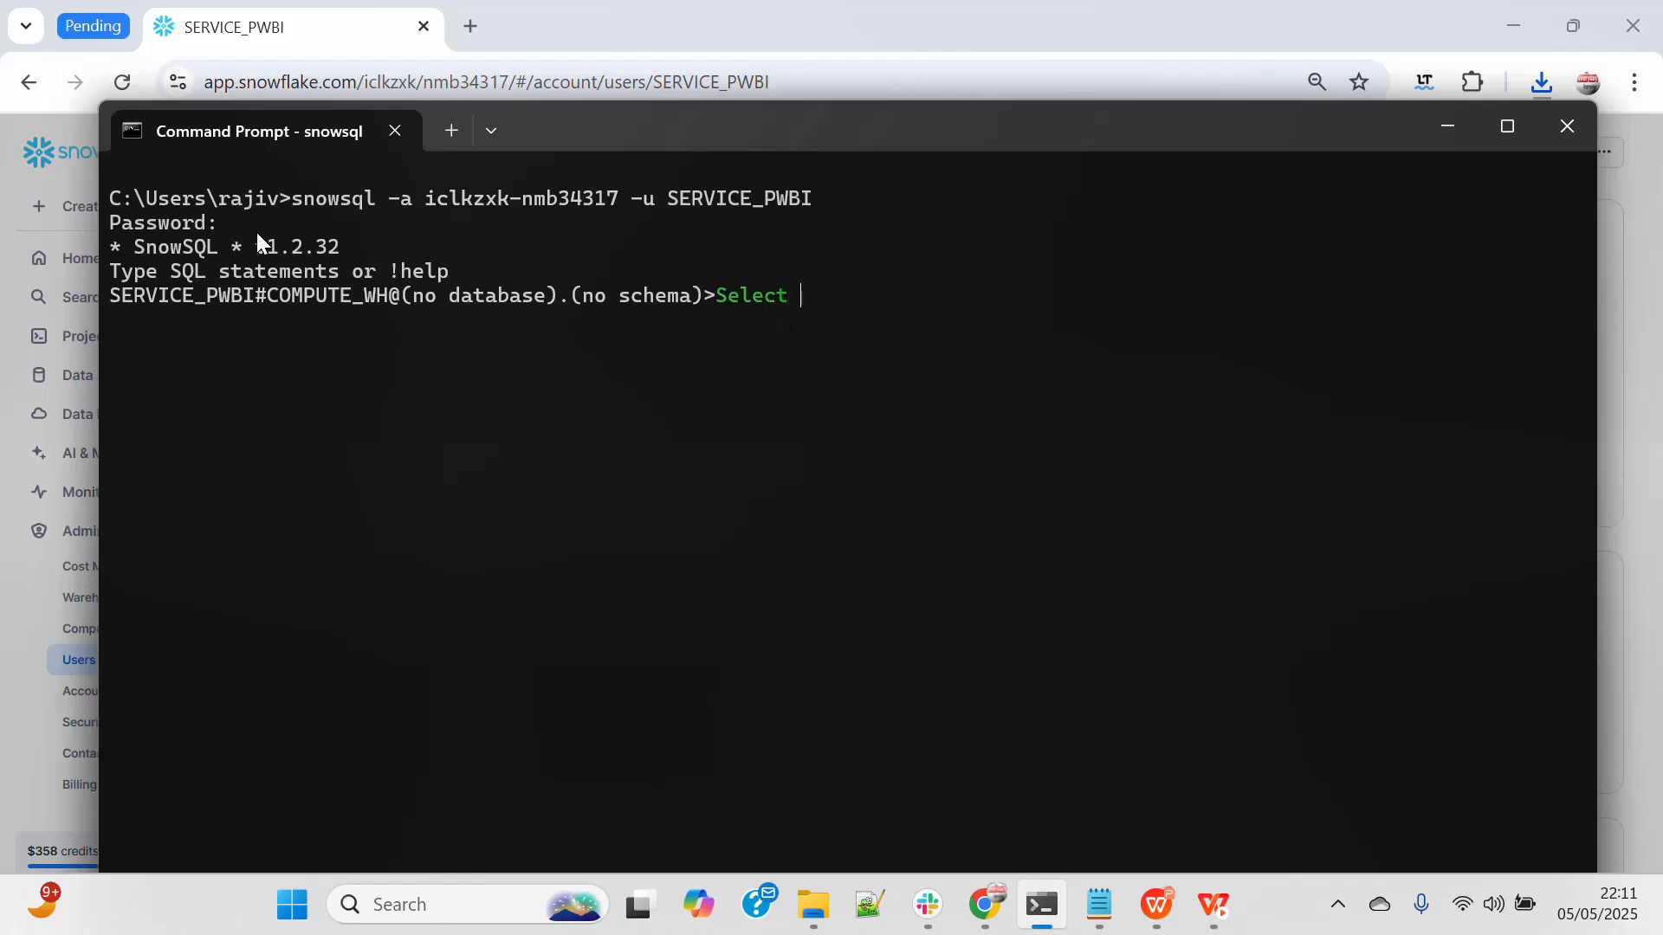
{"action": "type", "text": "current"}
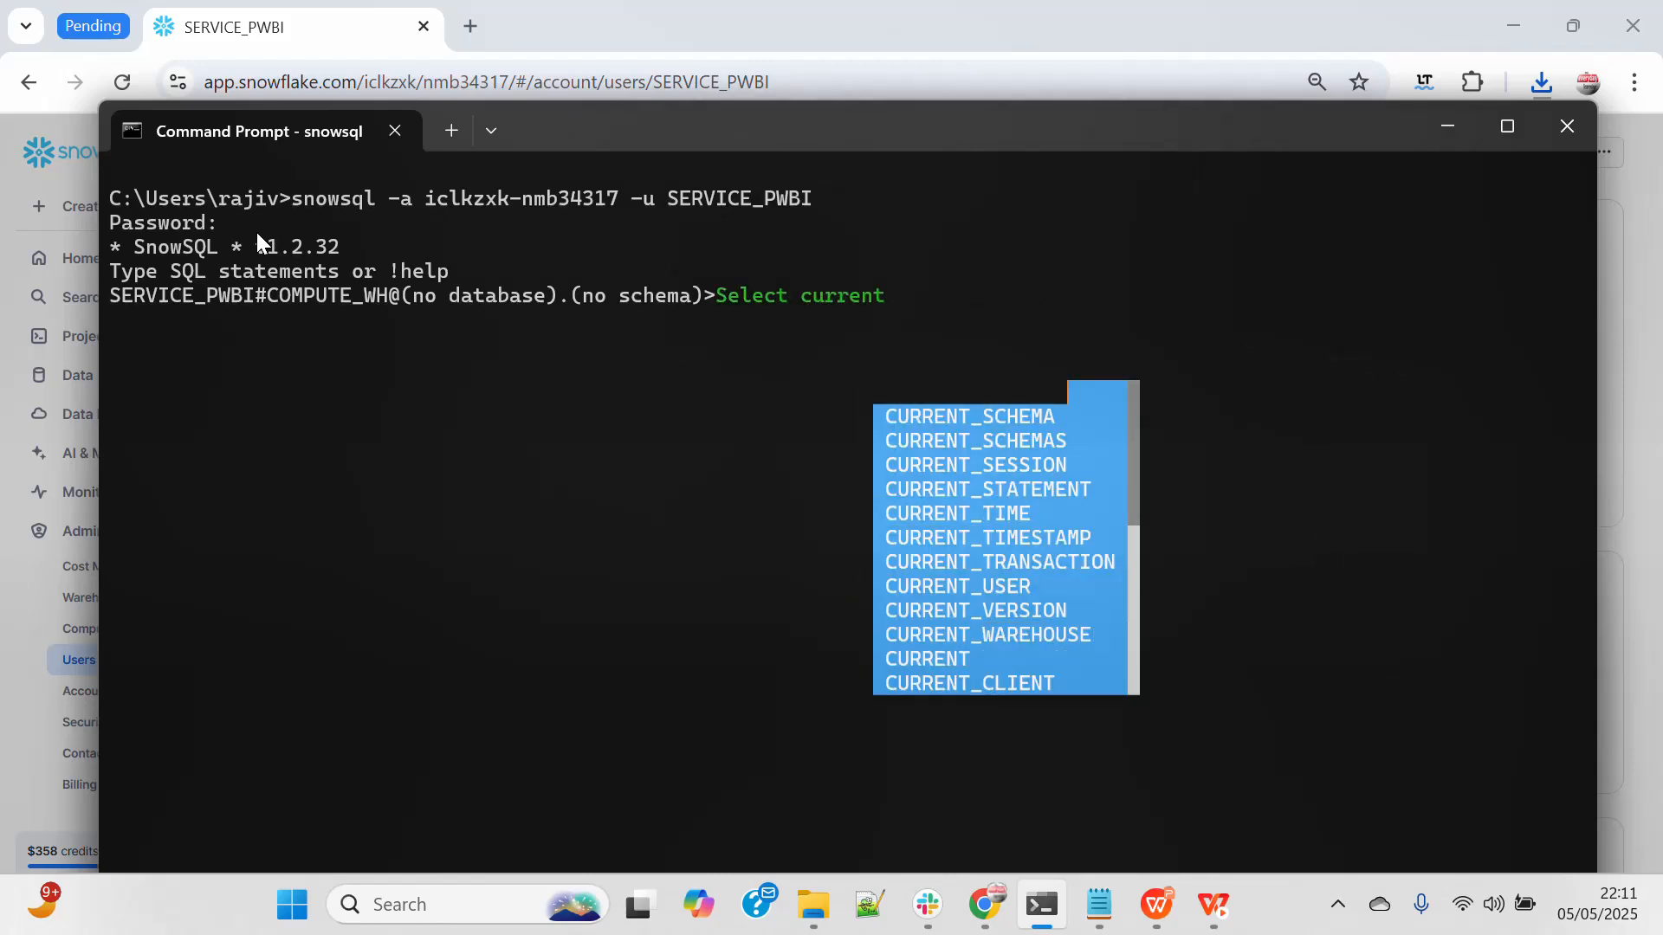
{"action": "type", "text": "_role();"}
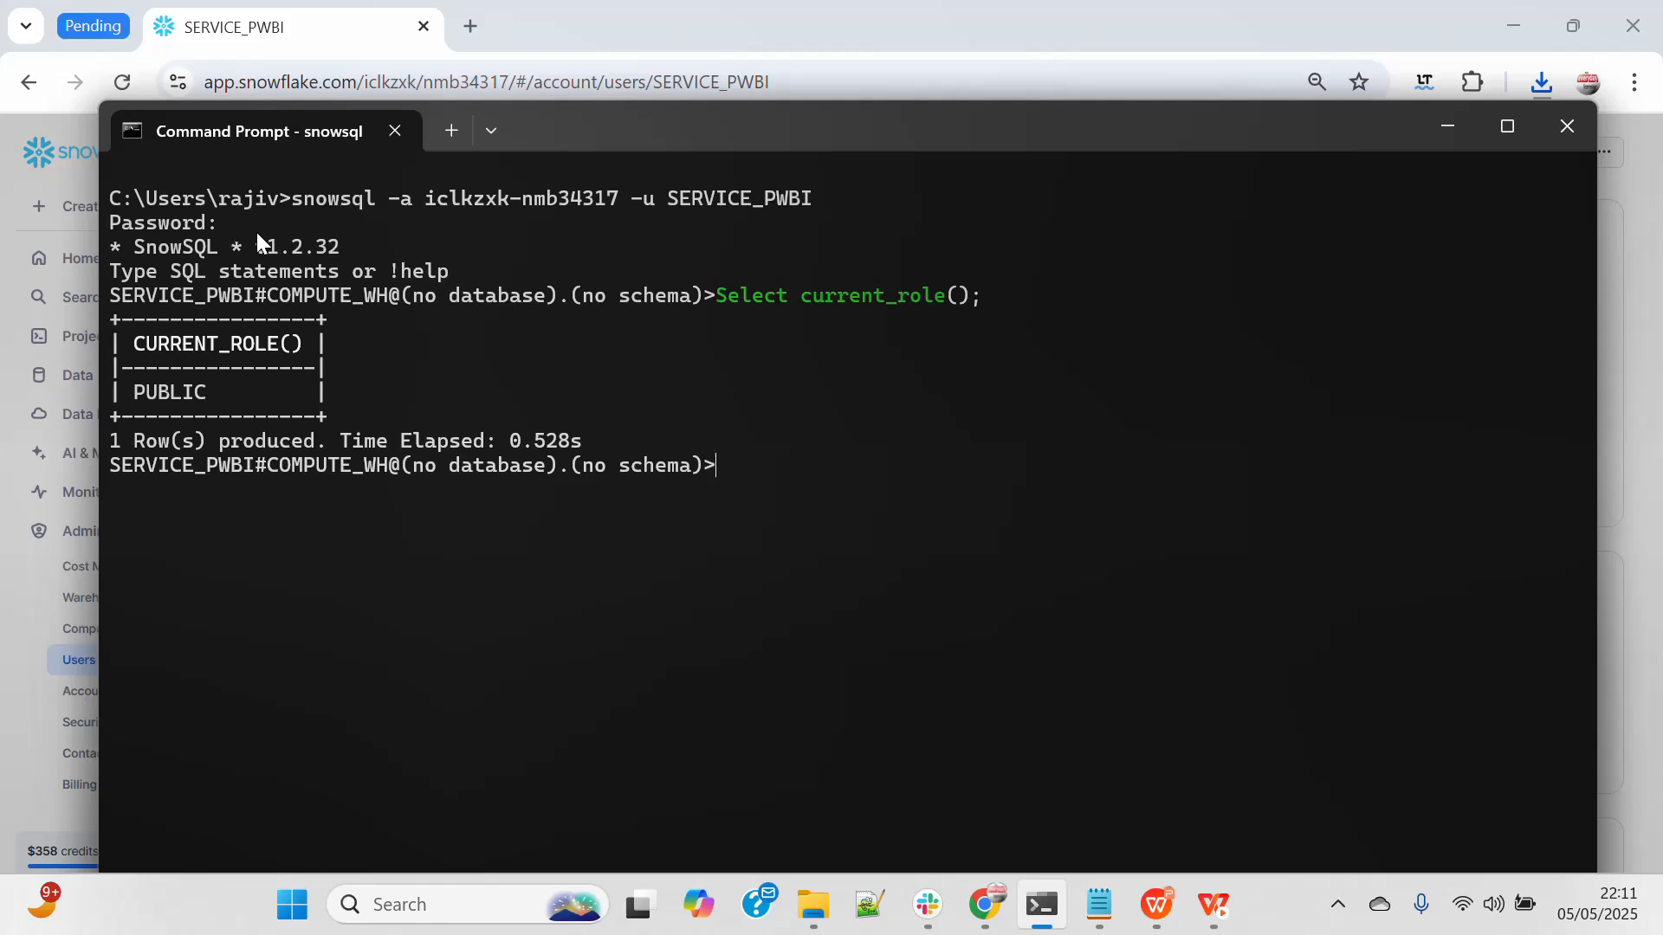
{"action": "type", "text": "!exit"}
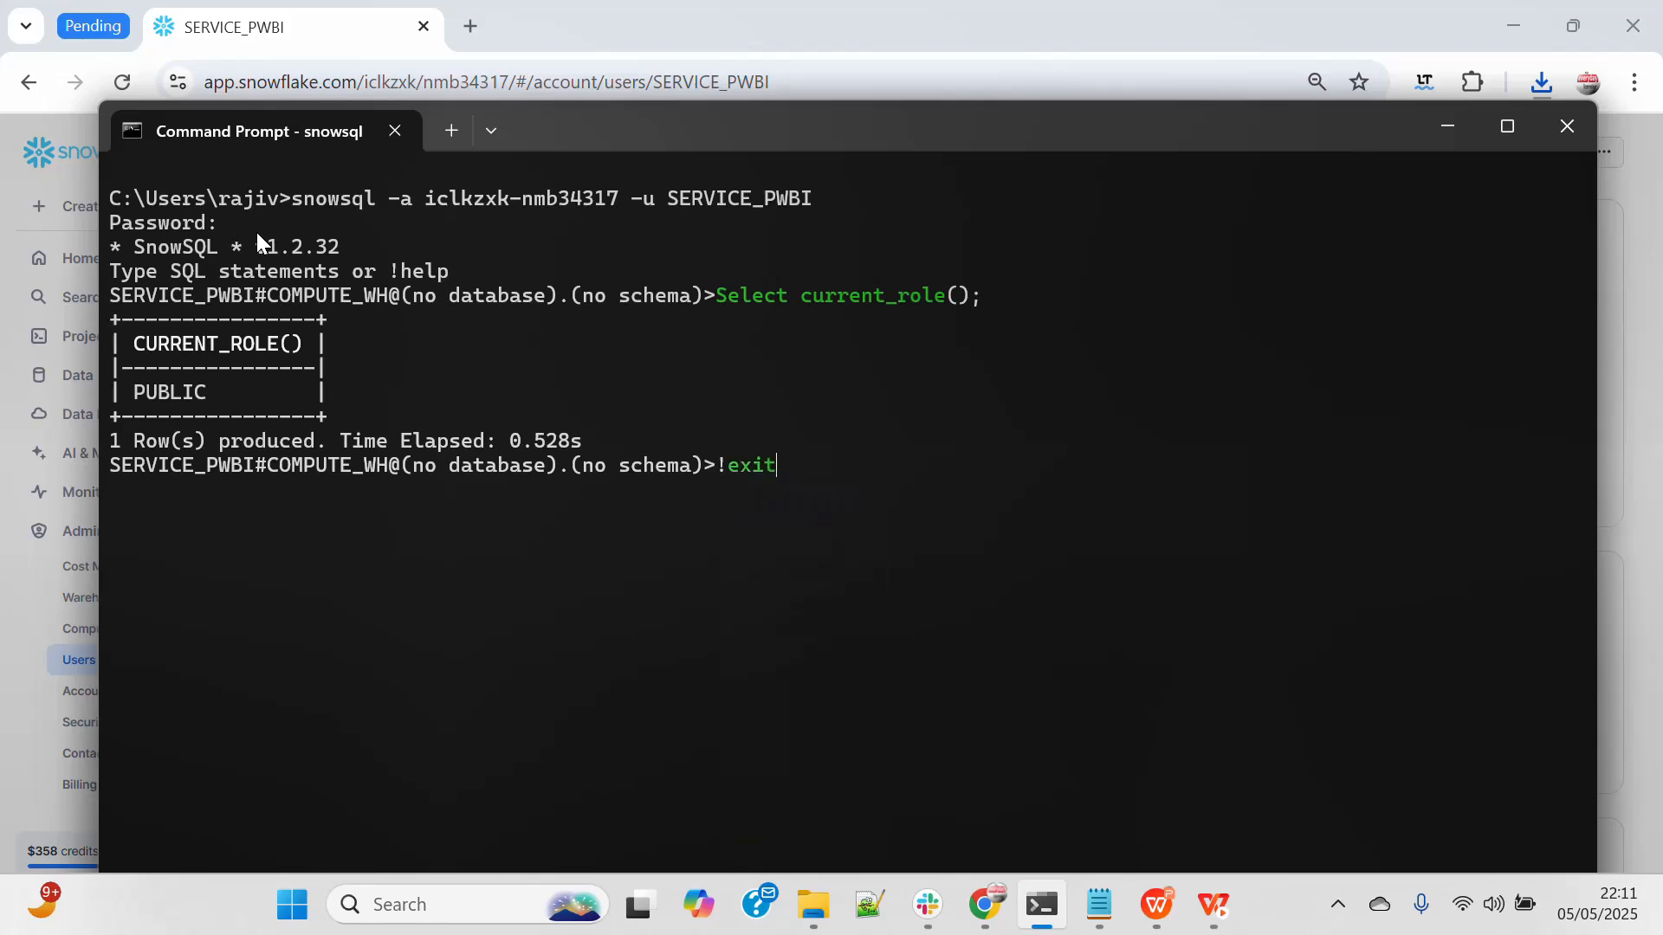